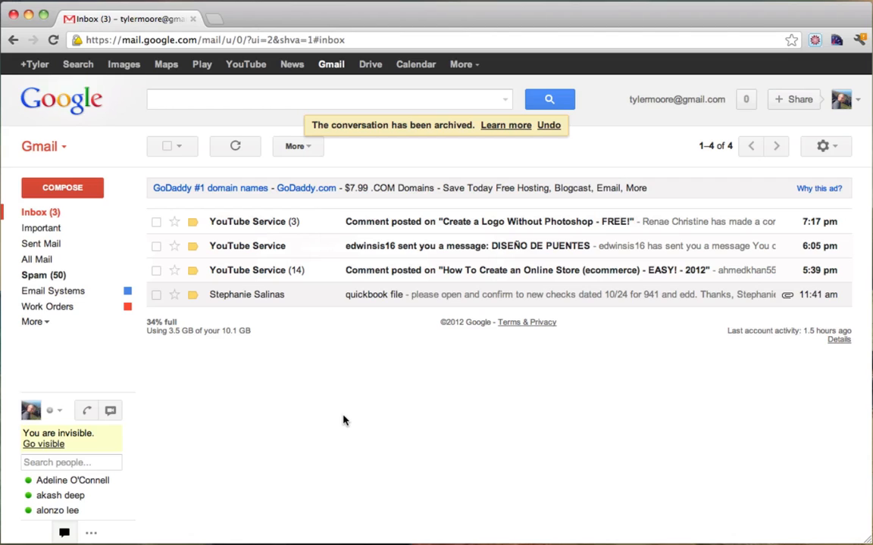
mouse_move(213, 23)
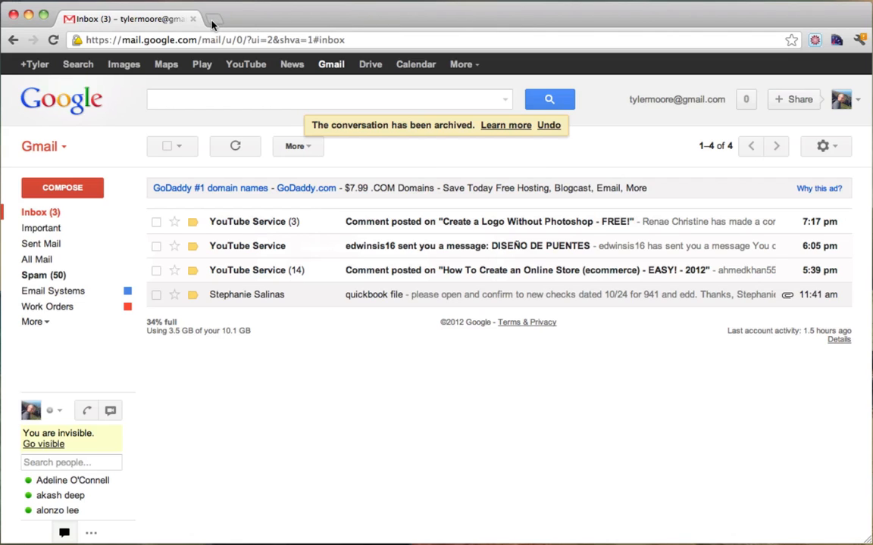
click(212, 18)
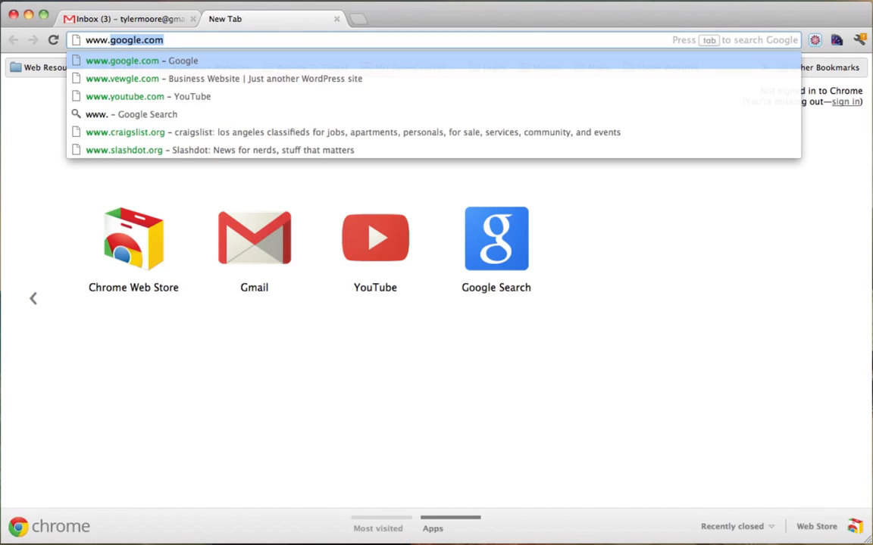
text(www.conutant.com)
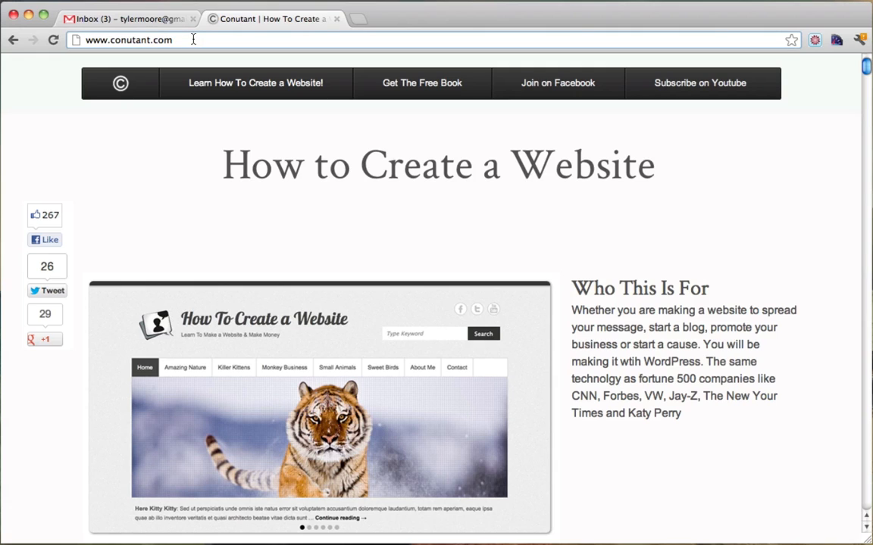
mouse_move(258, 368)
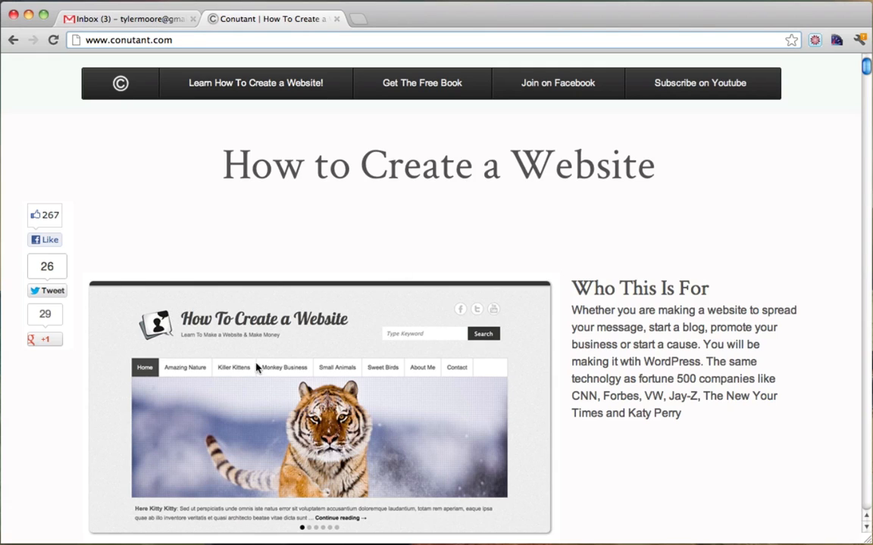
click(152, 40)
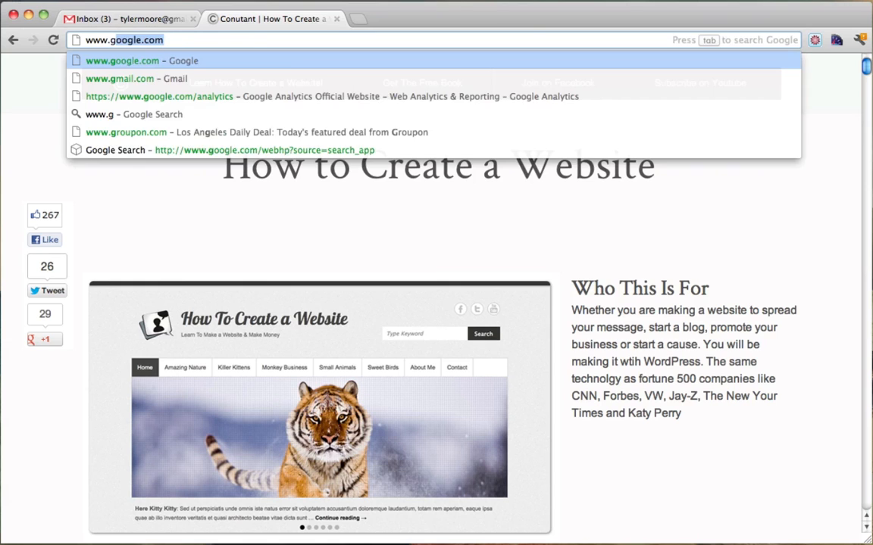
Step: On godaddy.com, search 'conutant' with the .org extension and review its $6.99 availability
text(www.godaddy.com)
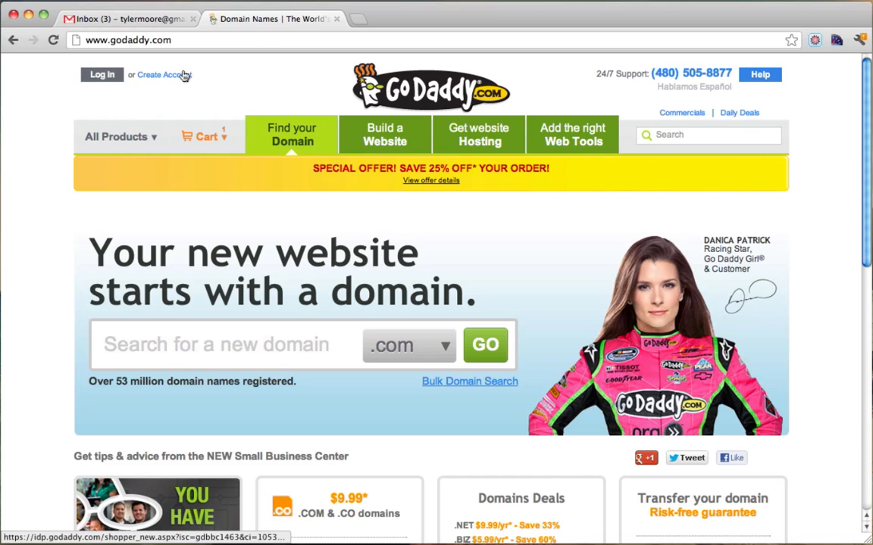
mouse_move(53, 300)
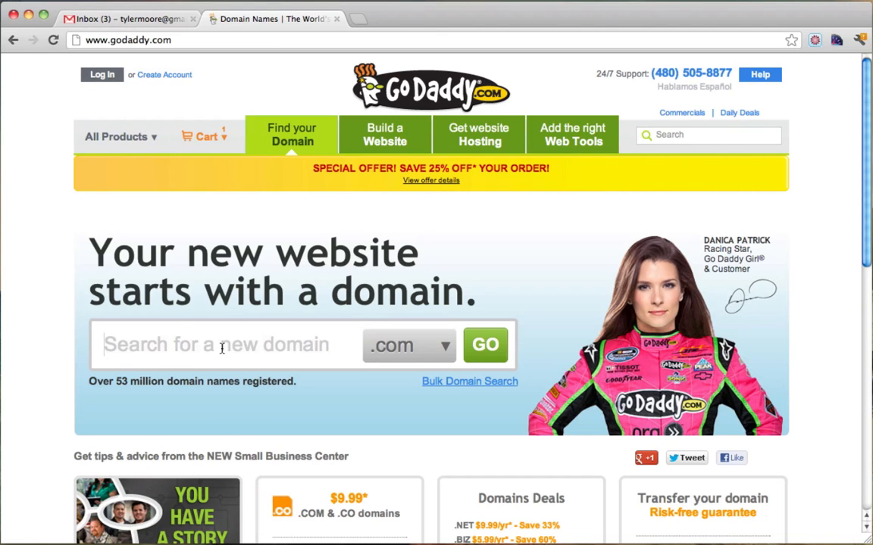
text(conutant)
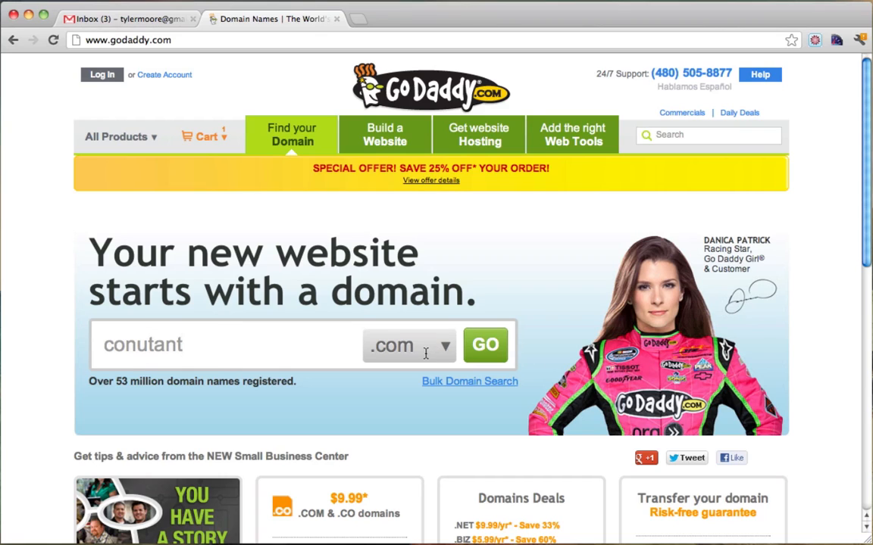
click(409, 346)
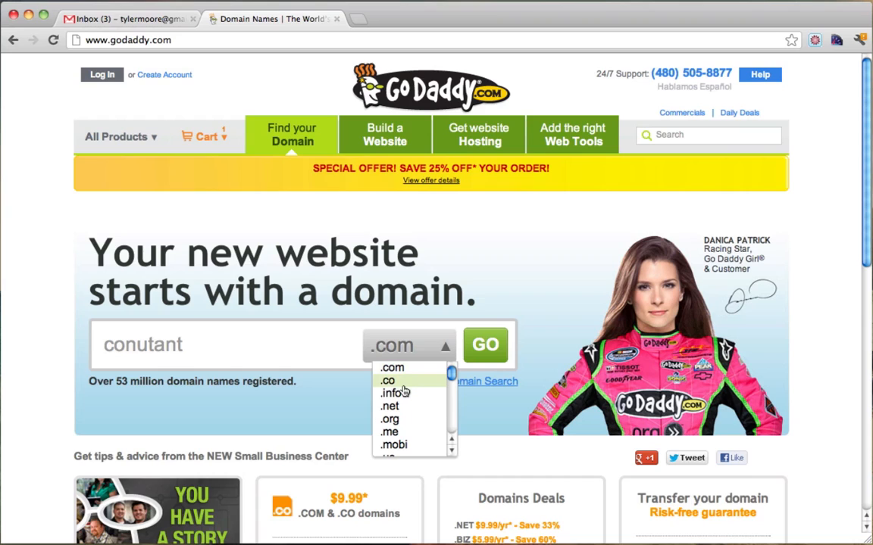
mouse_move(394, 432)
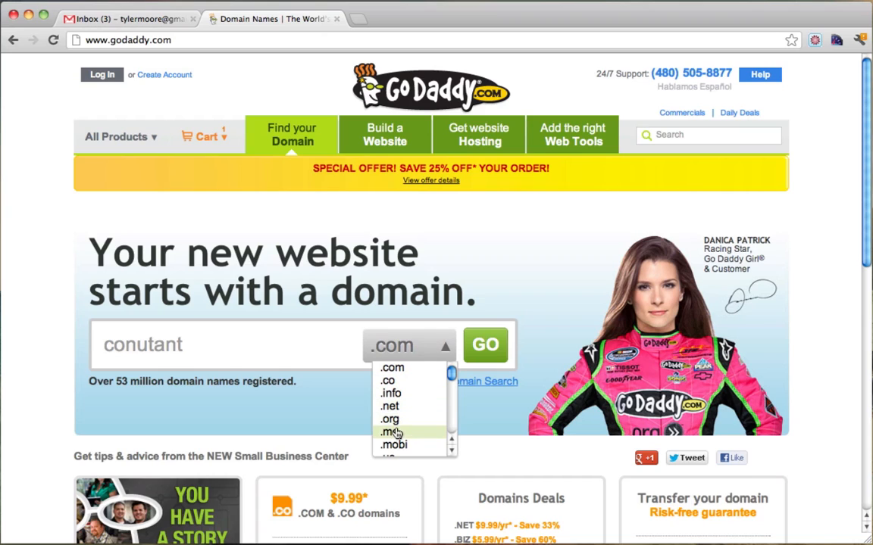
scroll(down, 3)
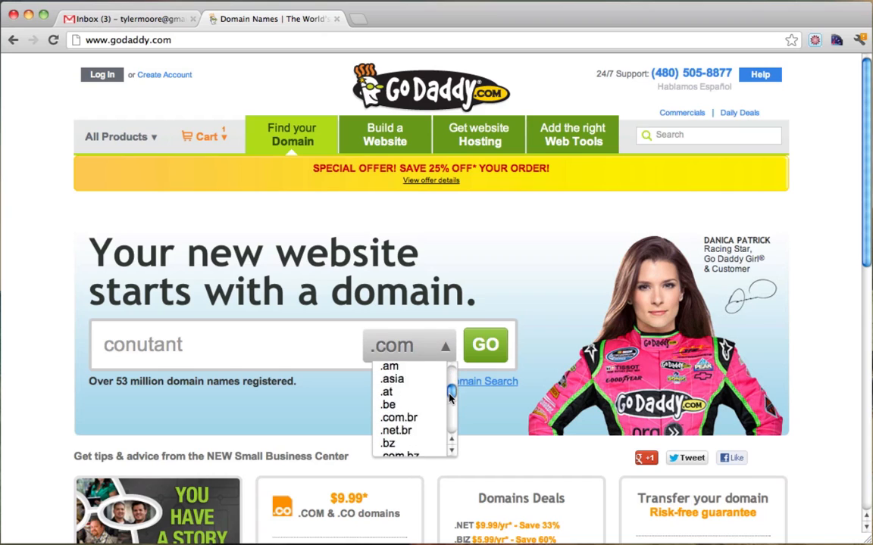
scroll(down, 3)
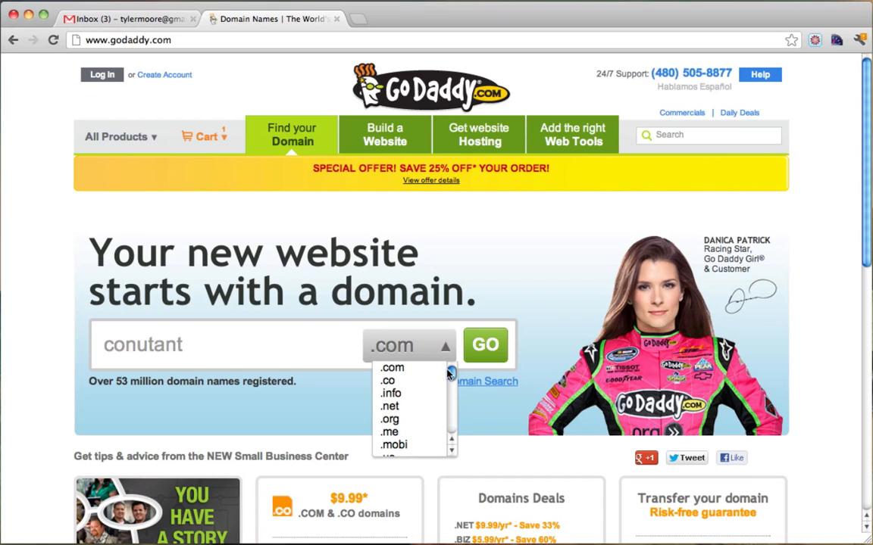
click(390, 419)
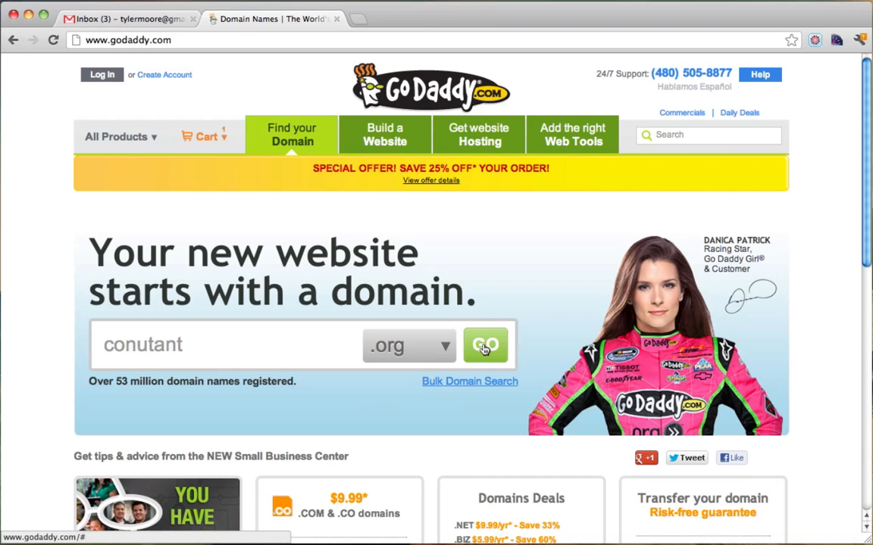
click(485, 345)
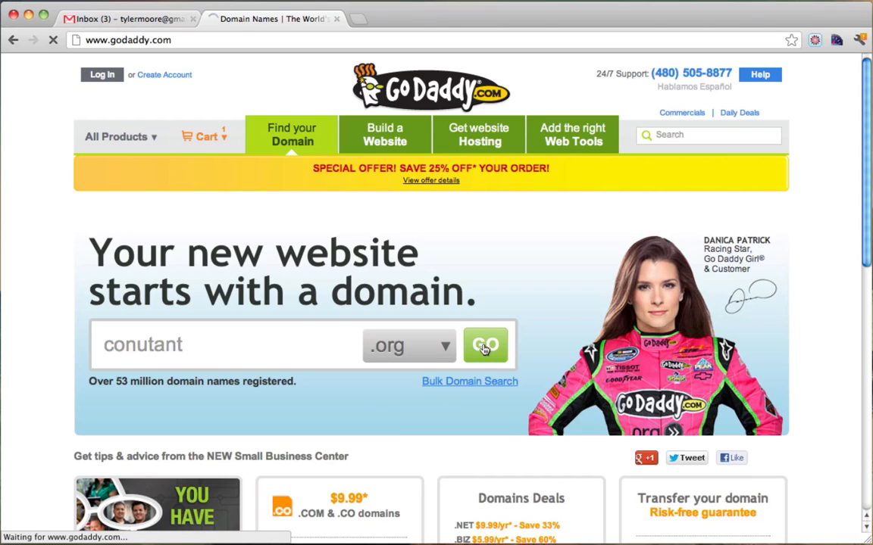
click(485, 345)
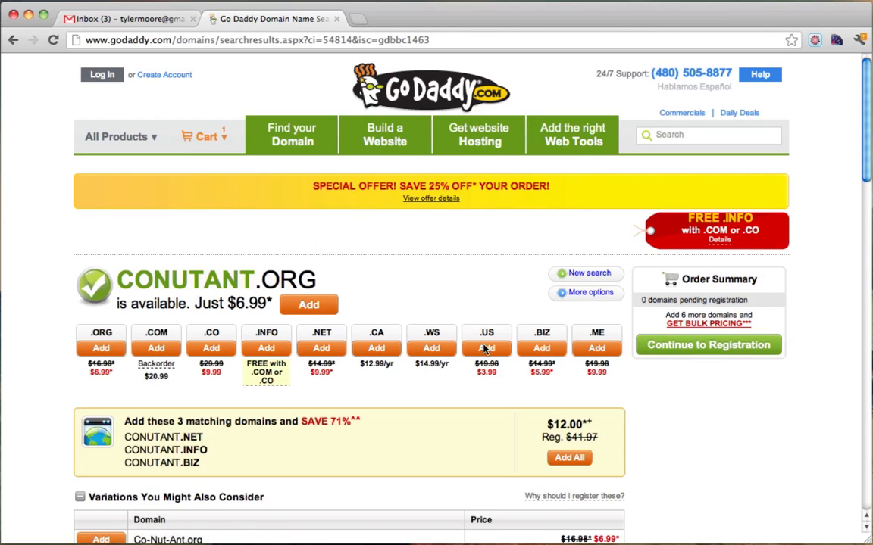
scroll(down, 3)
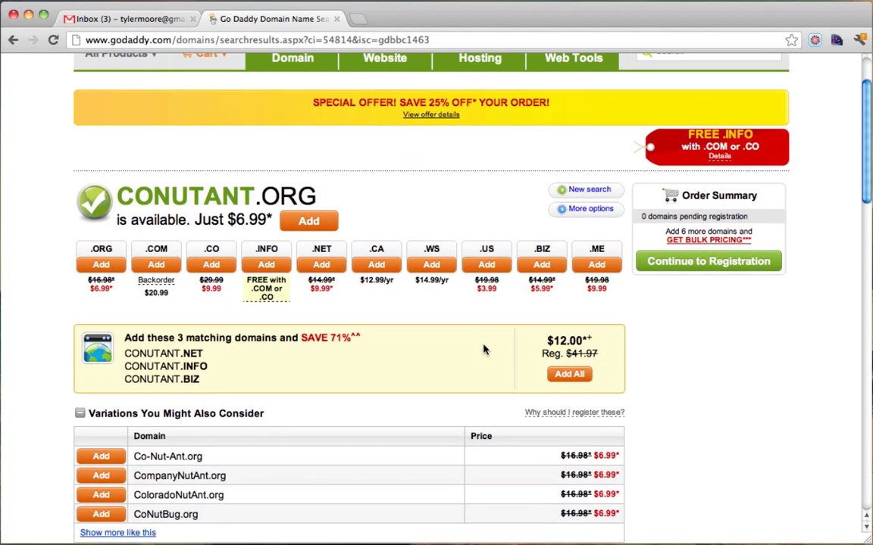
scroll(down, 3)
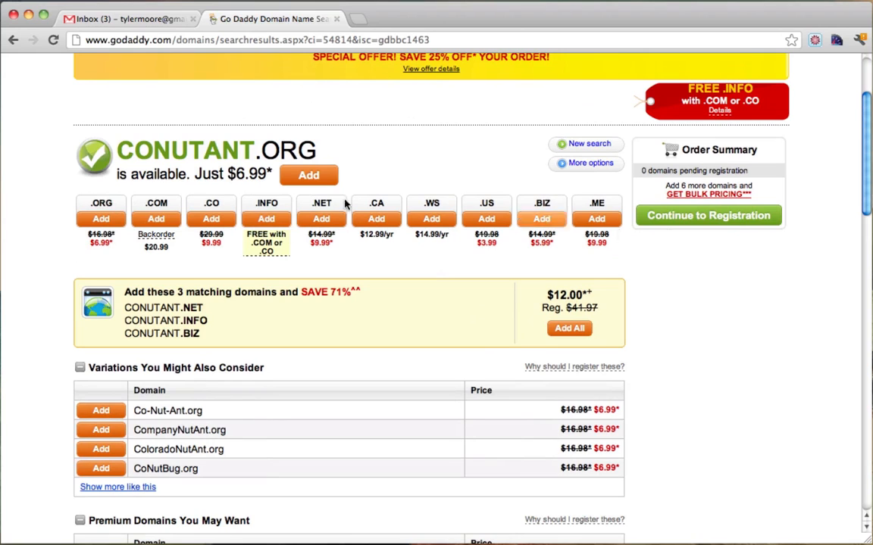
scroll(down, 3)
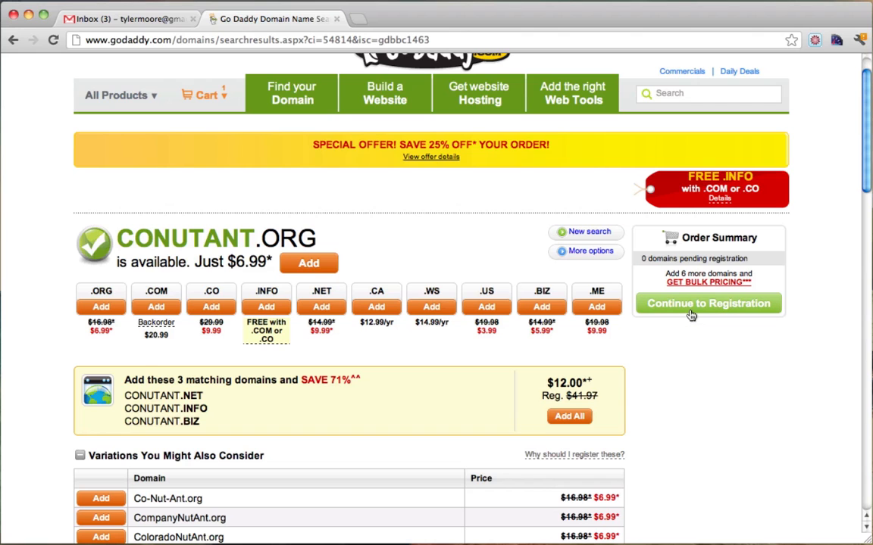
Step: Continue registering conutant.org, leaving Private Registration and Website Seal unchecked
click(708, 303)
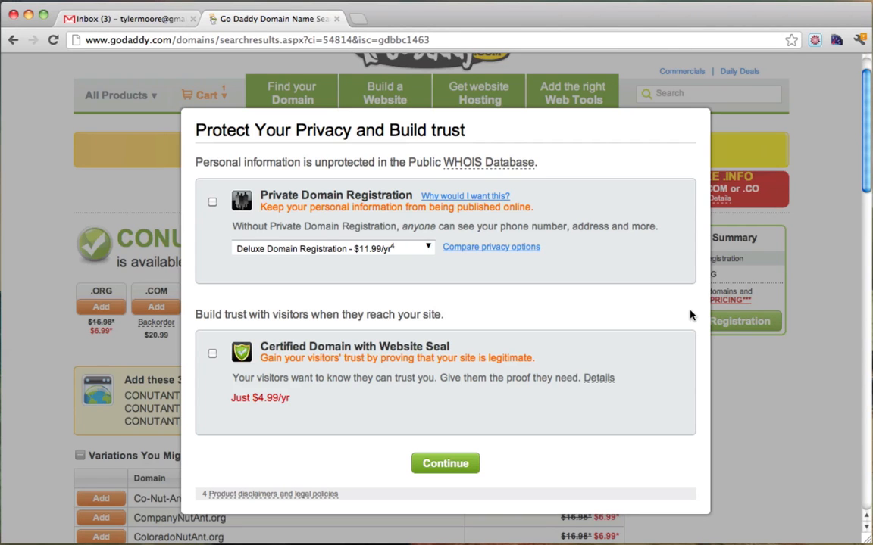
mouse_move(336, 201)
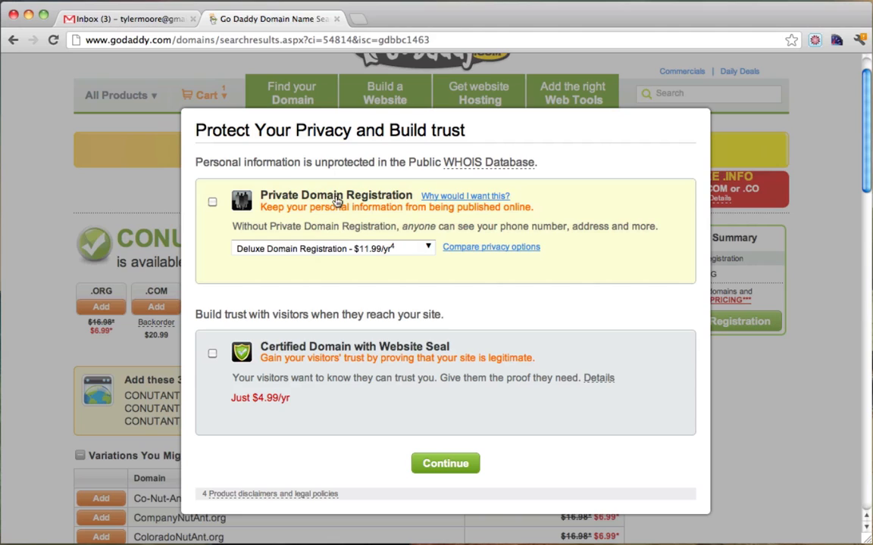
mouse_move(338, 228)
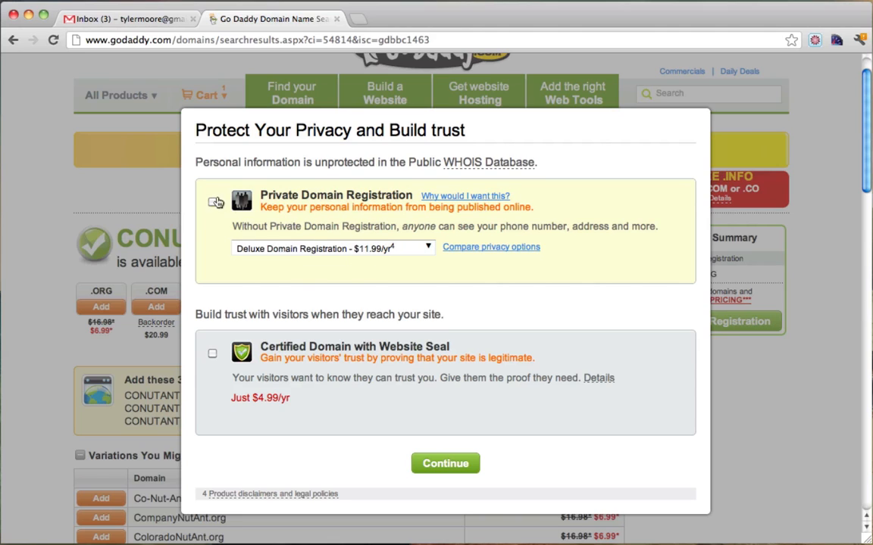
click(213, 202)
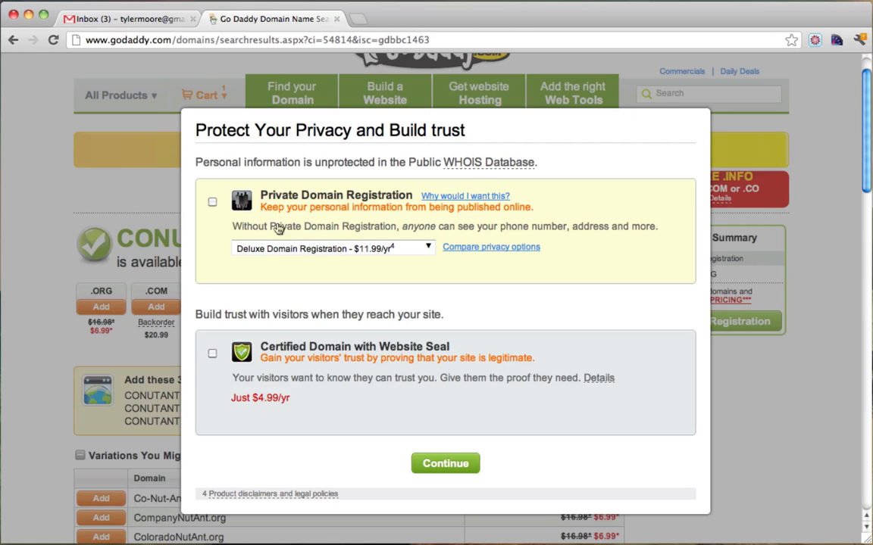
mouse_move(324, 236)
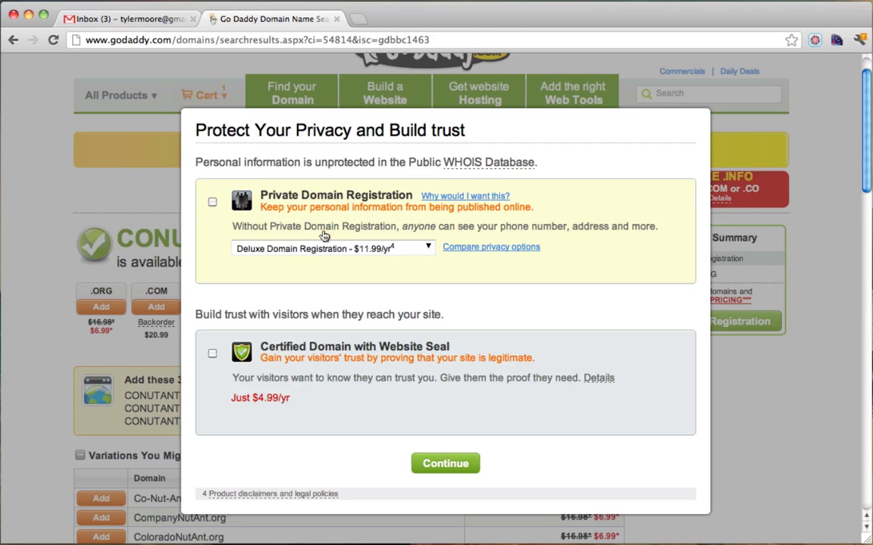
mouse_move(404, 222)
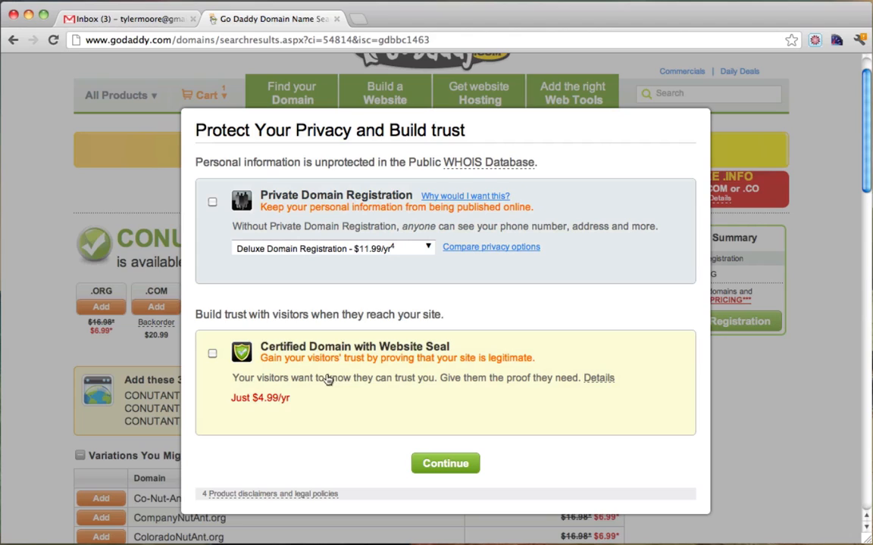
mouse_move(387, 385)
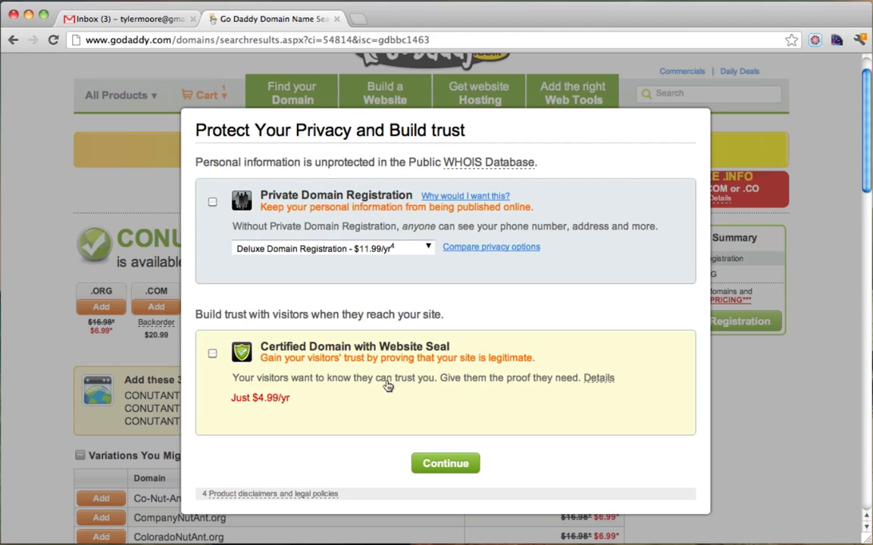
mouse_move(378, 384)
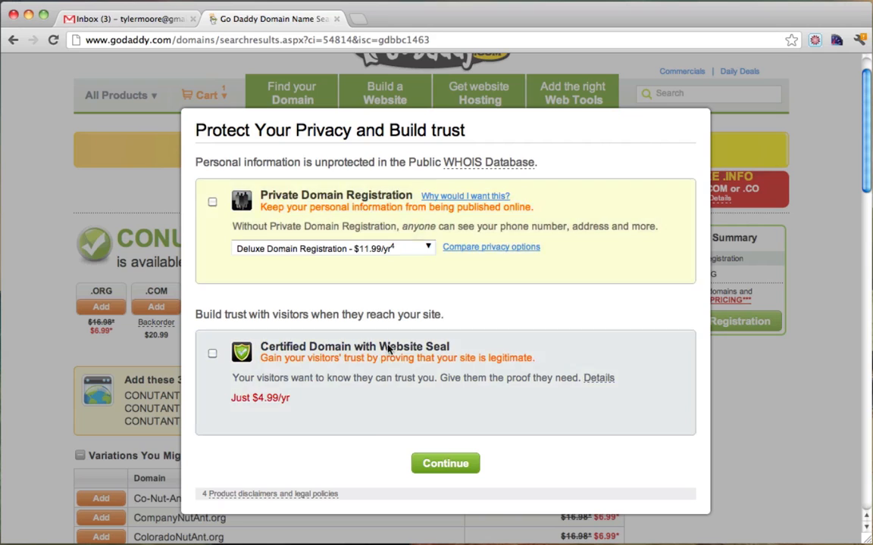
mouse_move(374, 215)
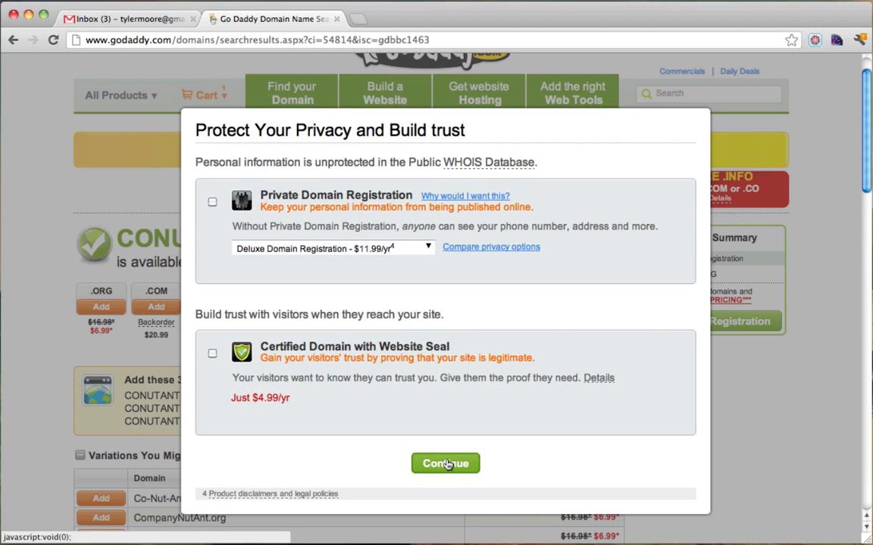
Step: Skip the Web Hosting, Website Builder and Email add-ons for conutant.org
click(445, 464)
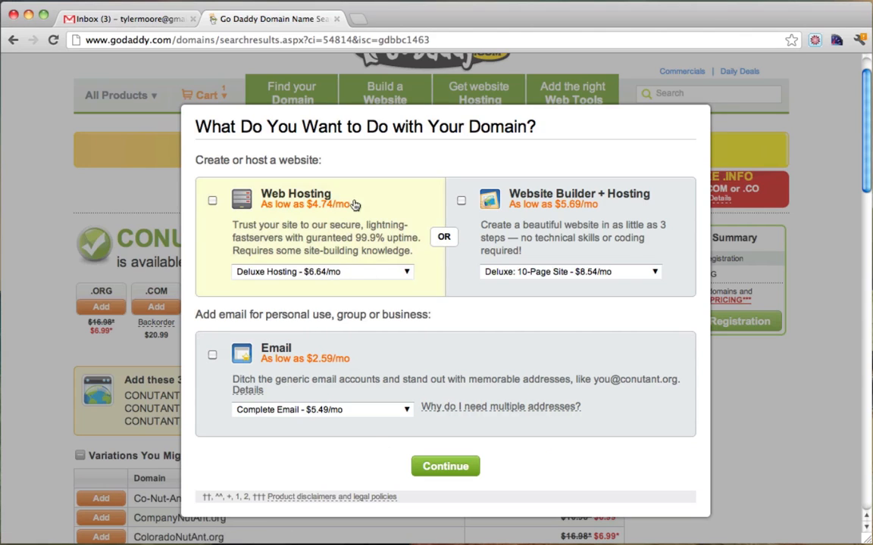
mouse_move(400, 254)
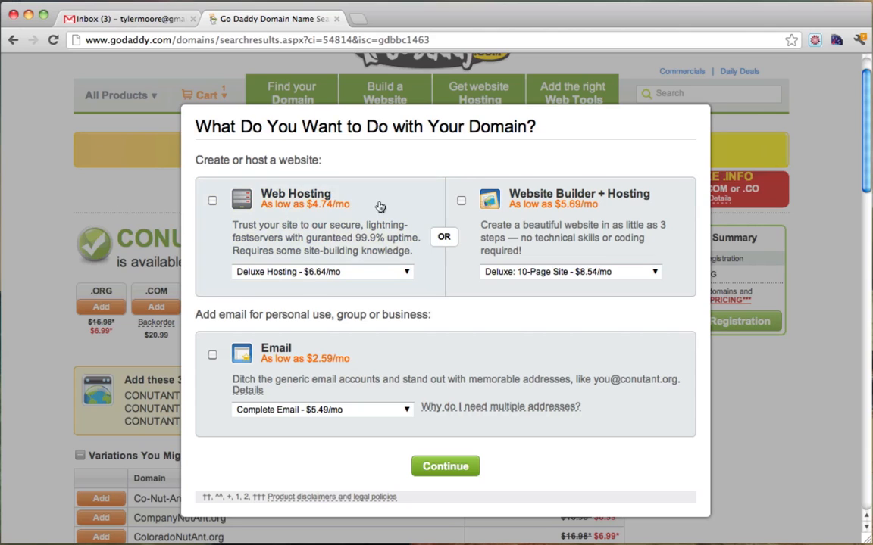
mouse_move(356, 170)
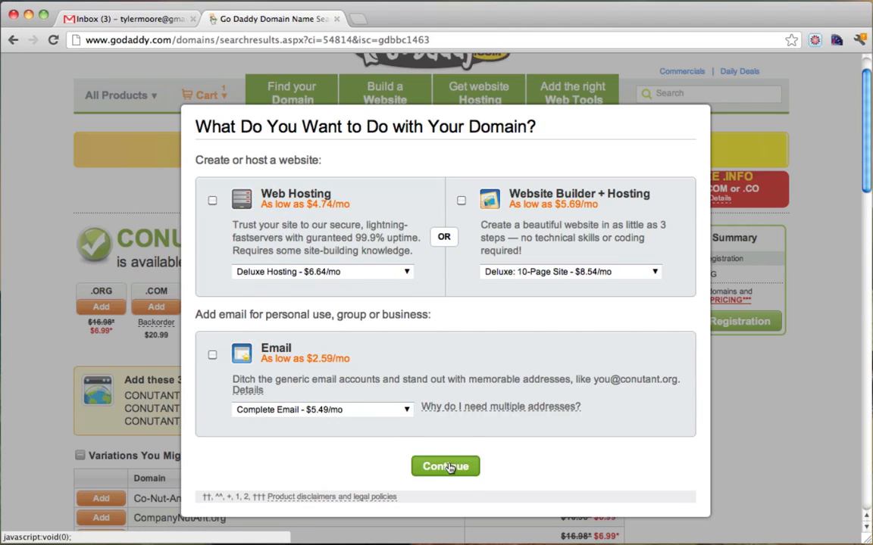
click(445, 466)
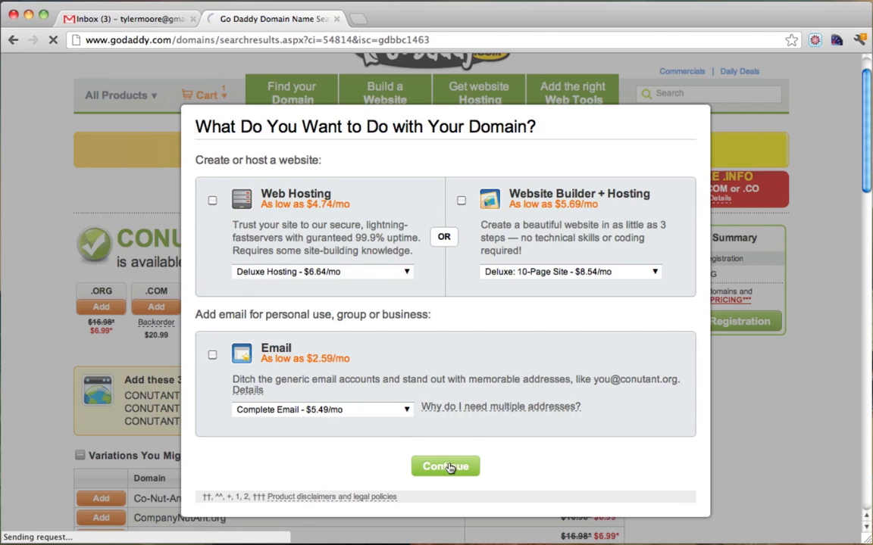
click(445, 466)
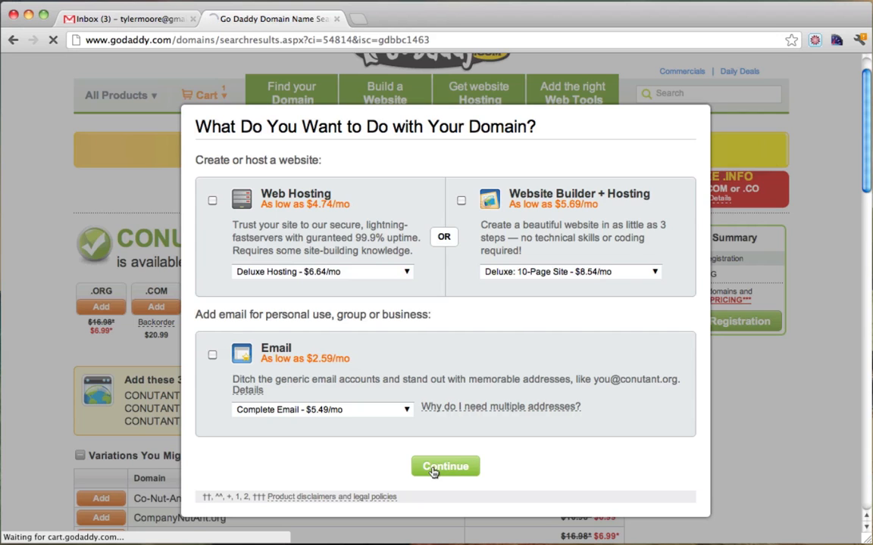
Step: Keep conutant.org at a 1-year term, remove the promo code, and continue to checkout
click(444, 466)
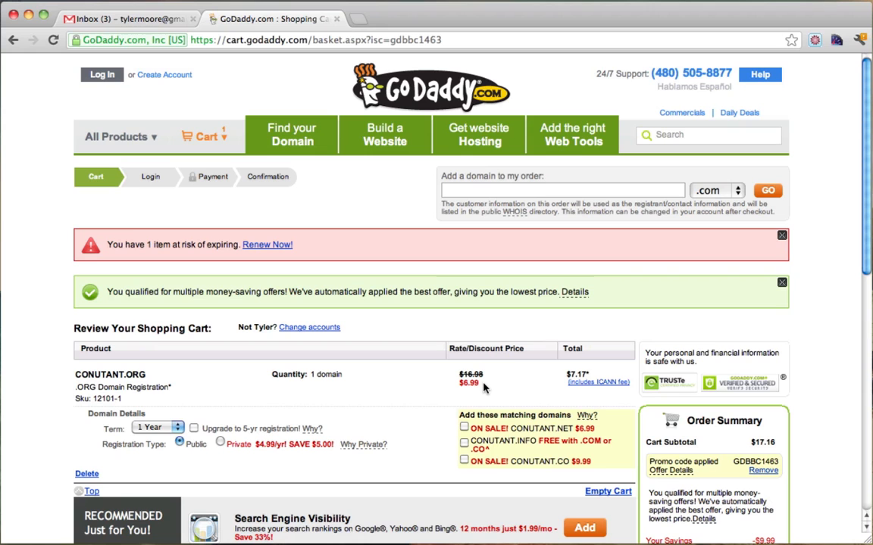
scroll(down, 3)
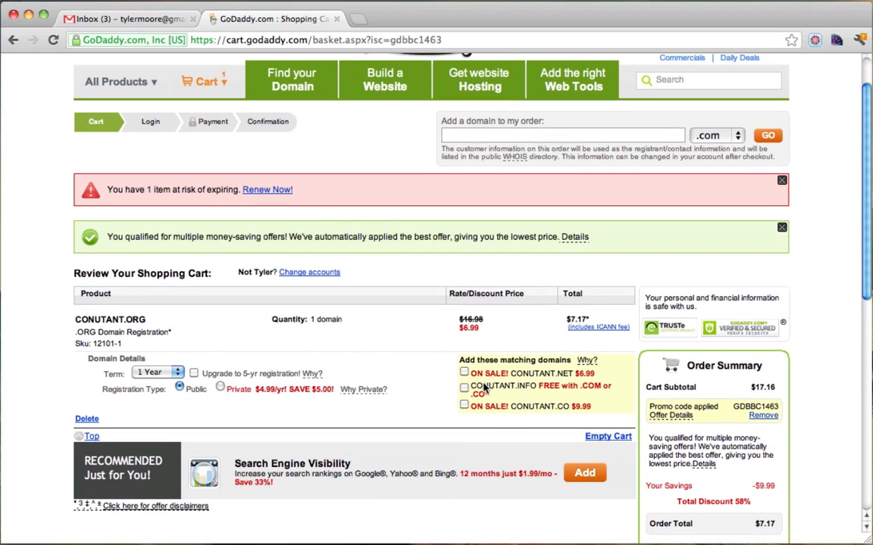
scroll(down, 3)
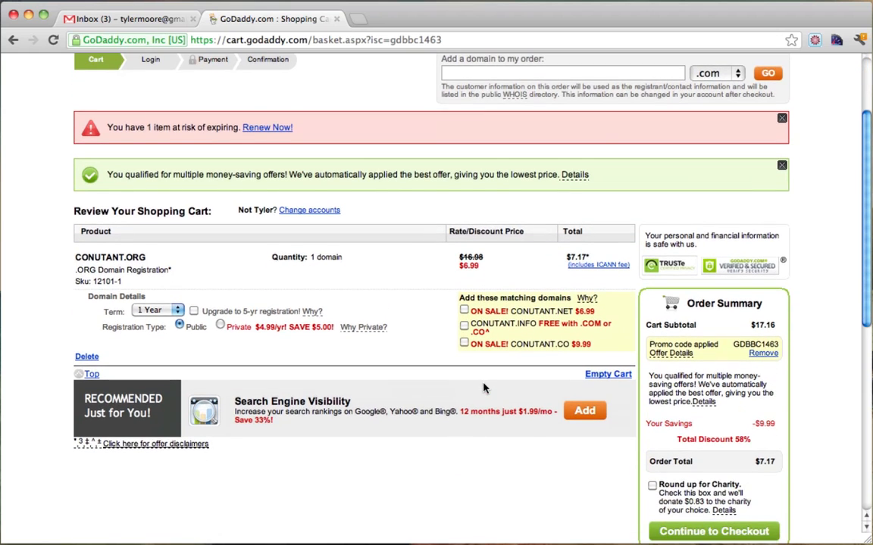
scroll(down, 3)
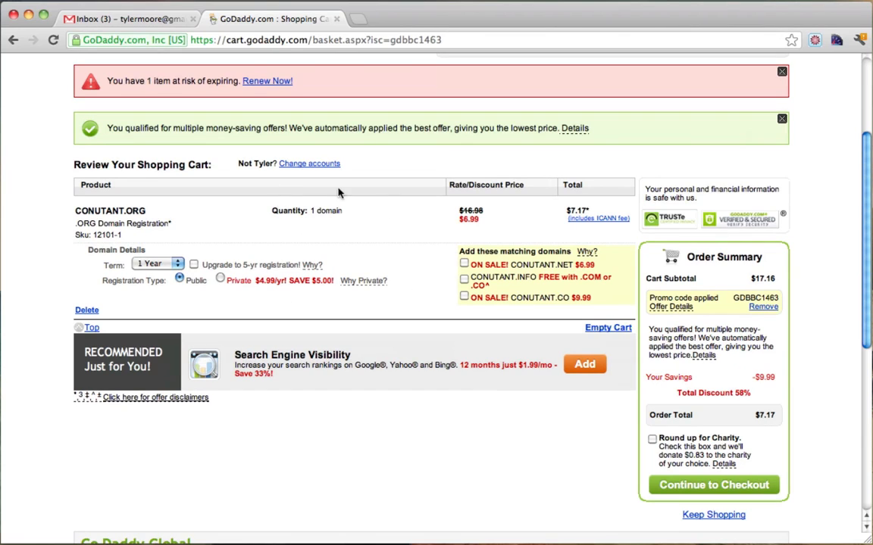
click(158, 264)
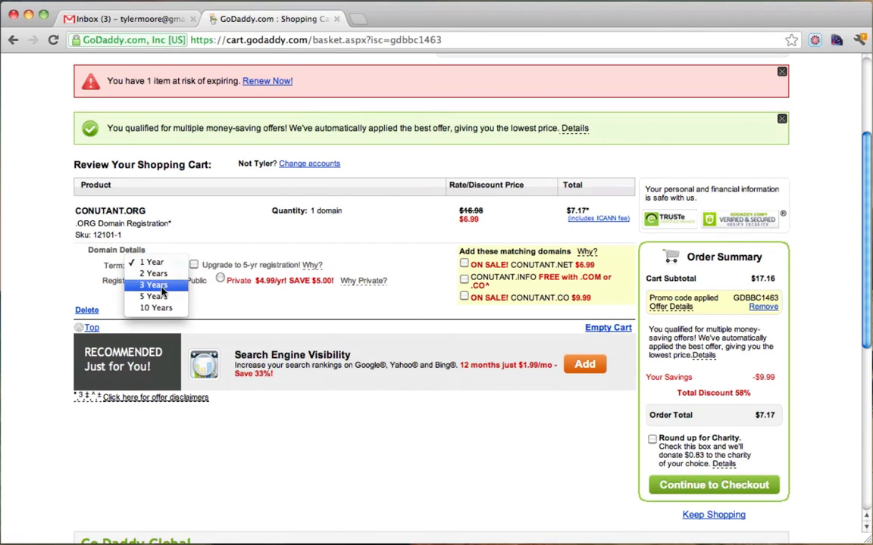
click(154, 296)
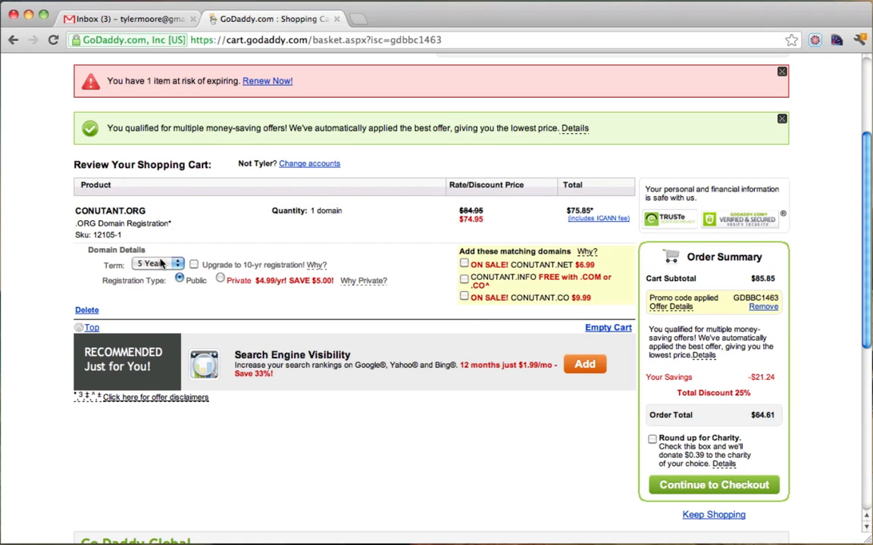
click(158, 263)
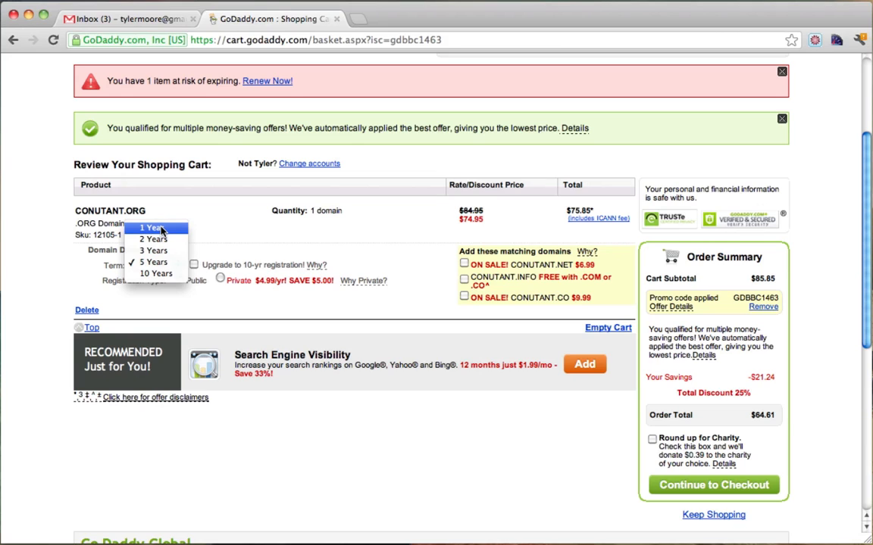
click(150, 228)
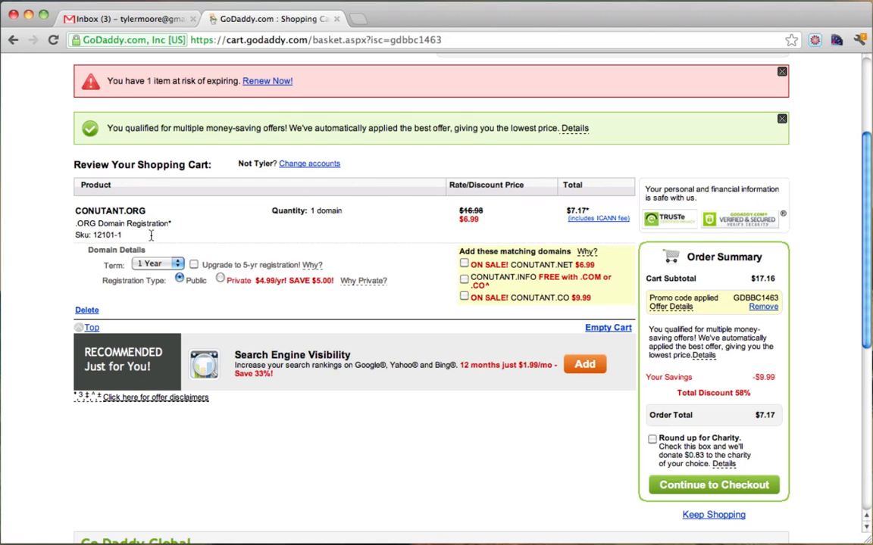
mouse_move(557, 353)
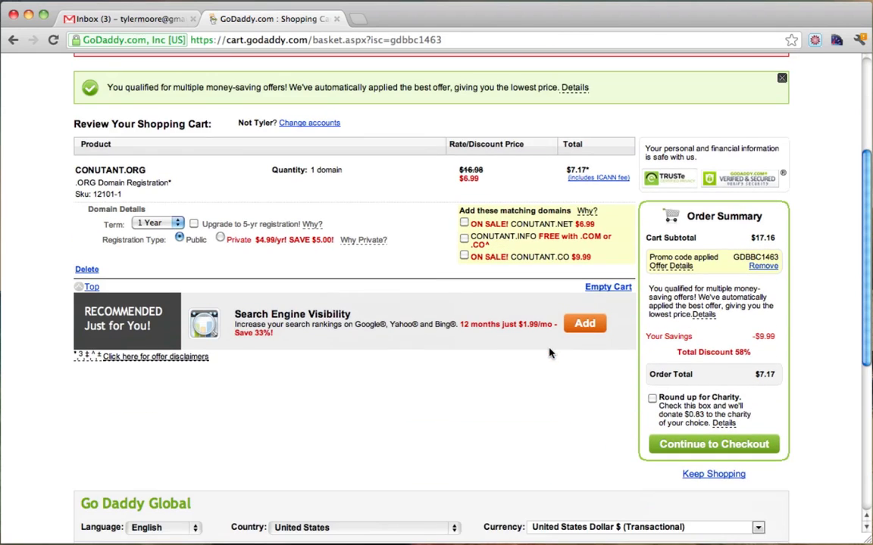
mouse_move(713, 445)
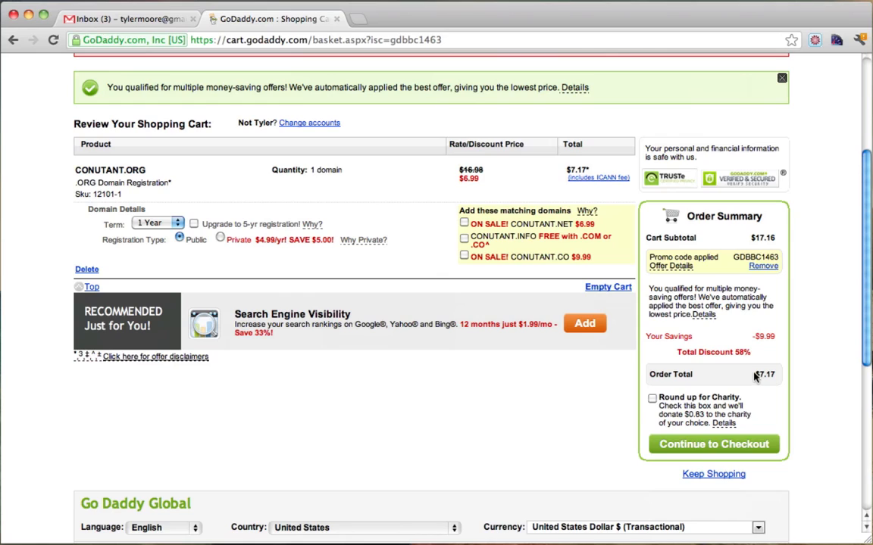
mouse_move(781, 280)
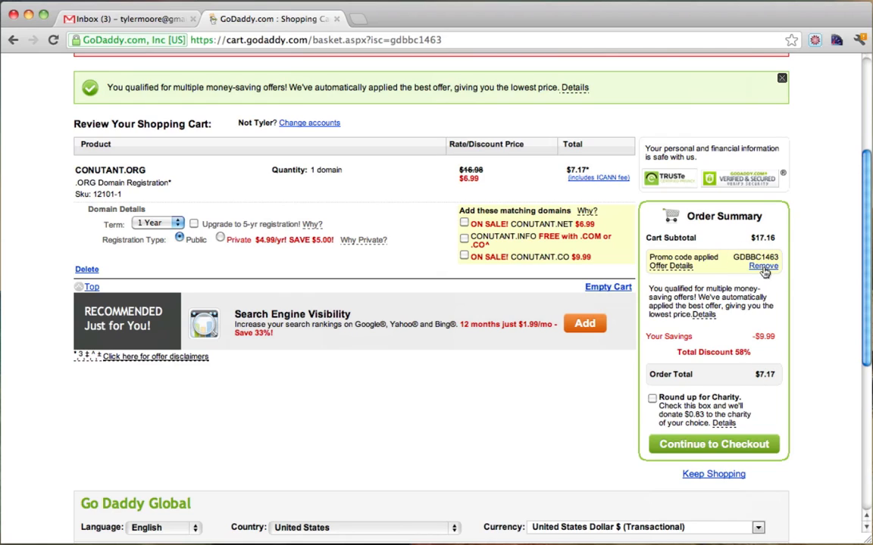
mouse_move(723, 423)
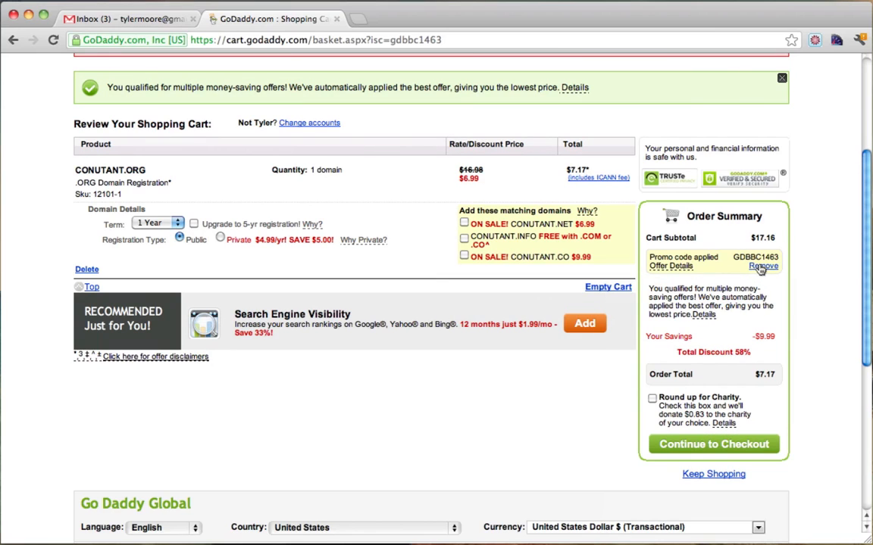
click(763, 266)
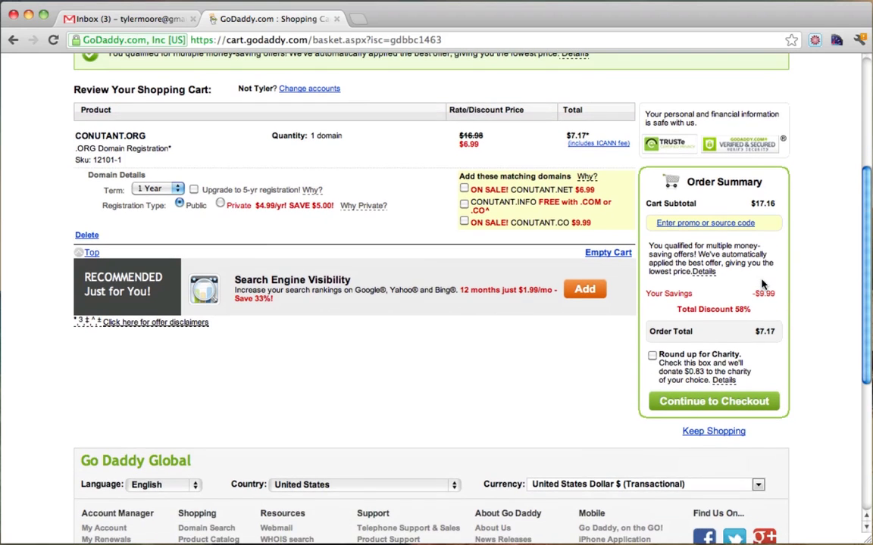
mouse_move(689, 407)
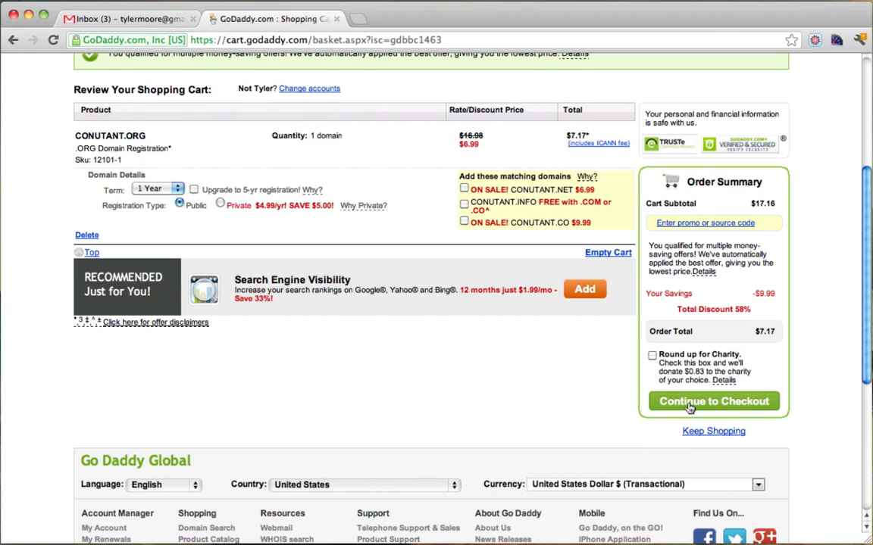
click(713, 401)
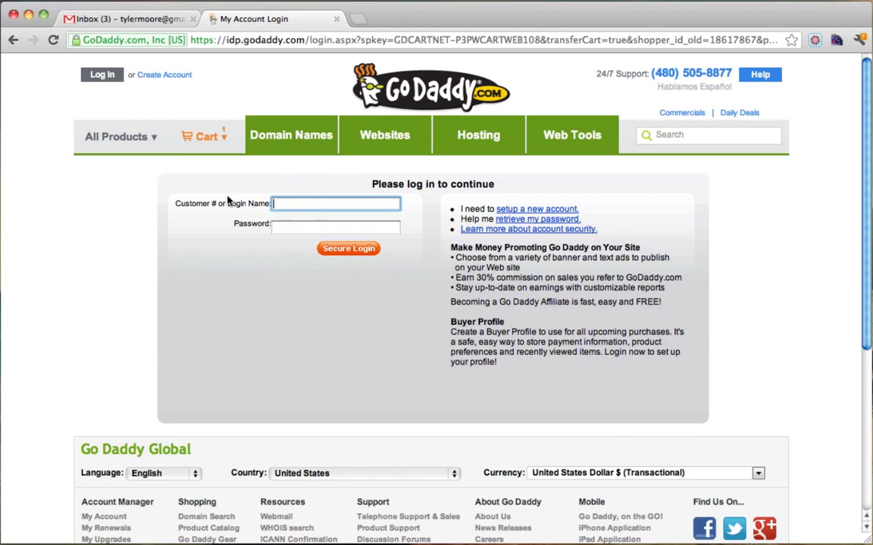
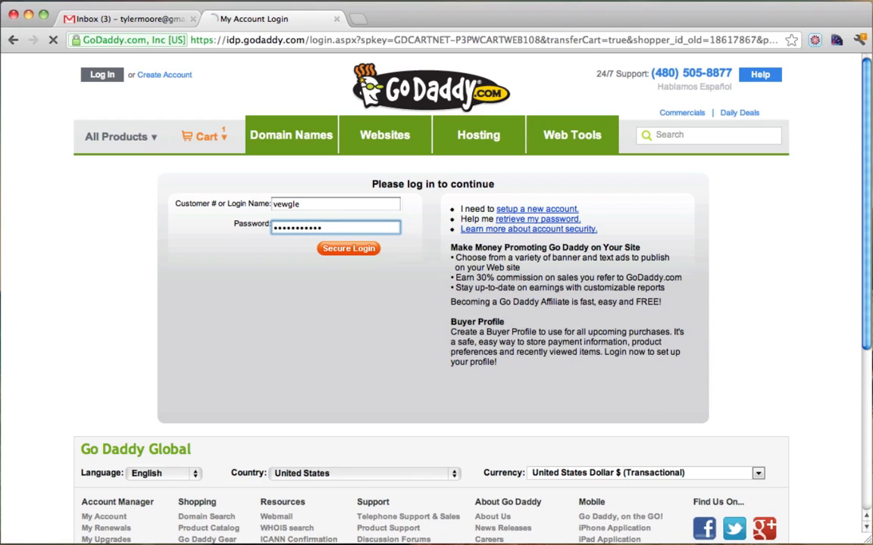
Step: Log in to the GoDaddy account with login name 'vew' and its password
click(348, 249)
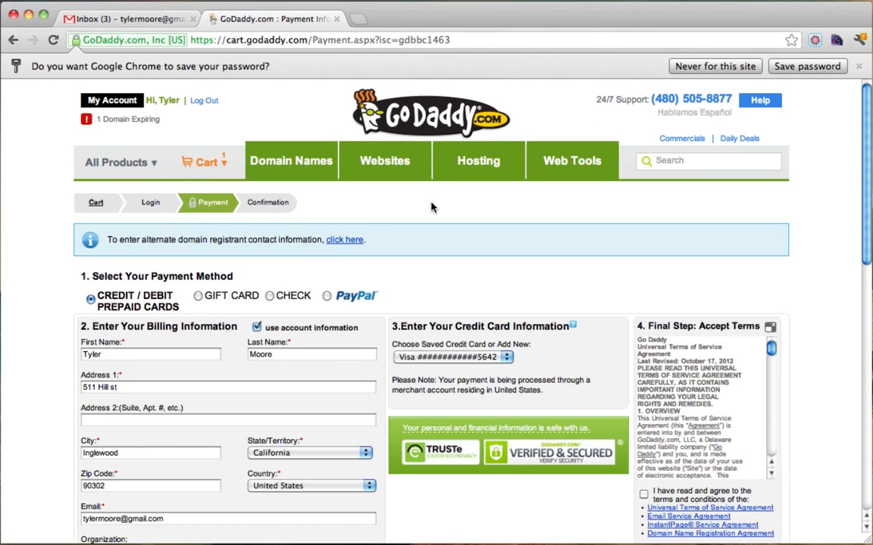
Step: Review the payment page and place the $7.17 order for conutant.org
scroll(down, 3)
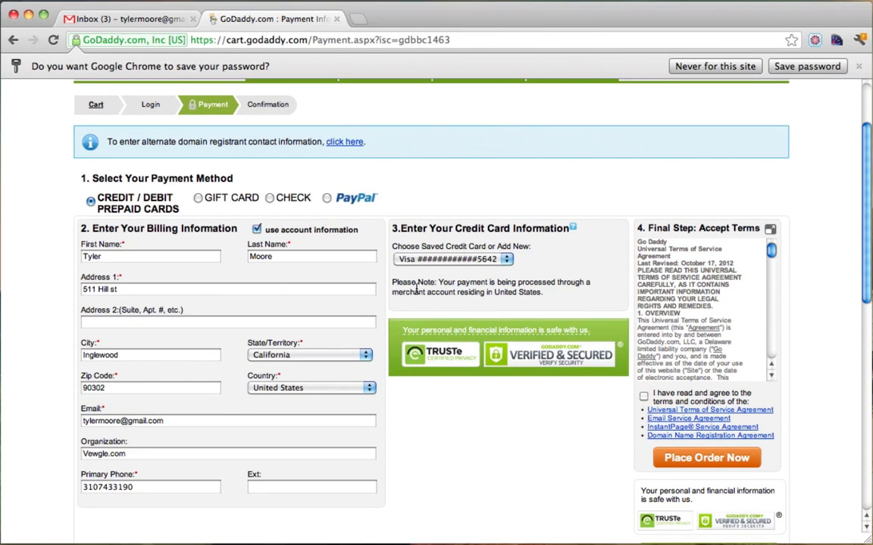
scroll(down, 3)
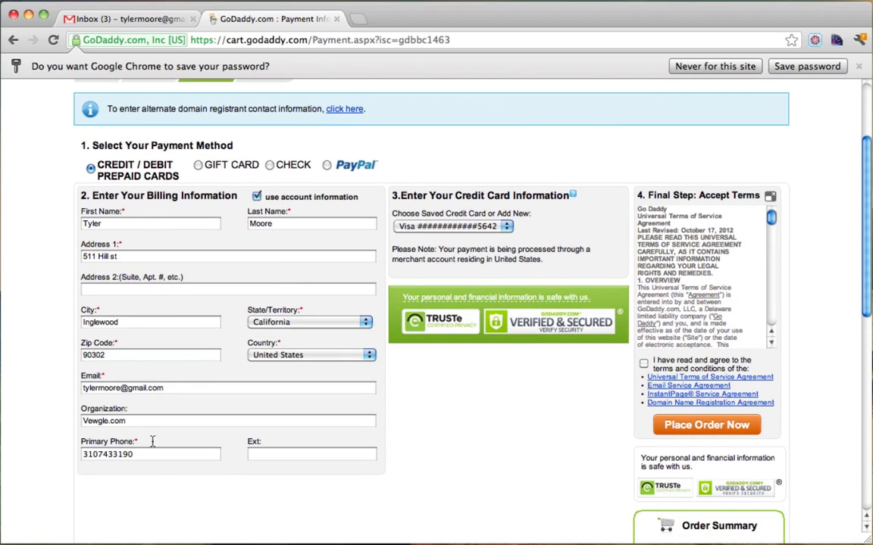
mouse_move(403, 340)
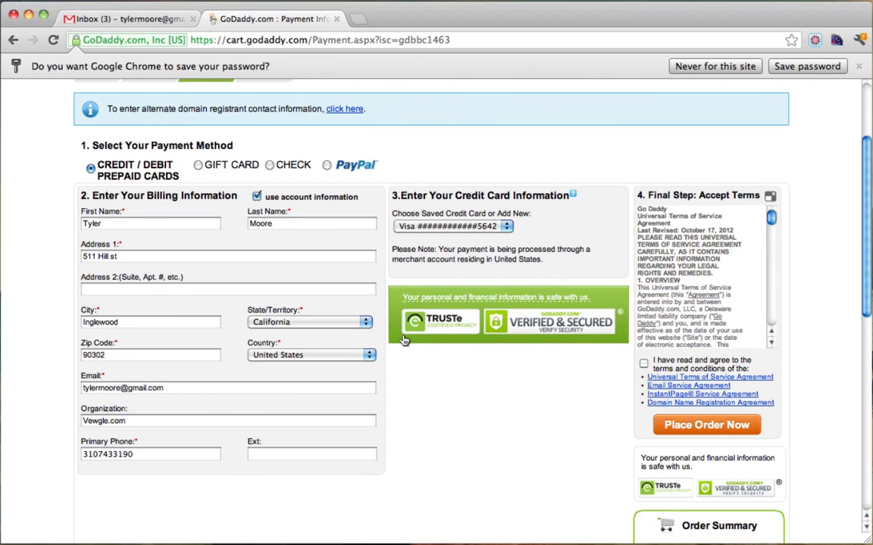
scroll(down, 3)
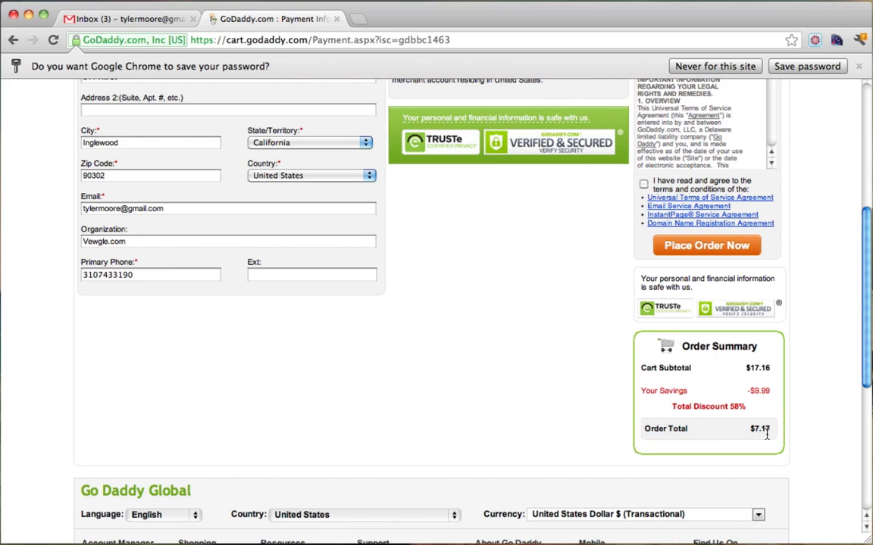
scroll(down, 3)
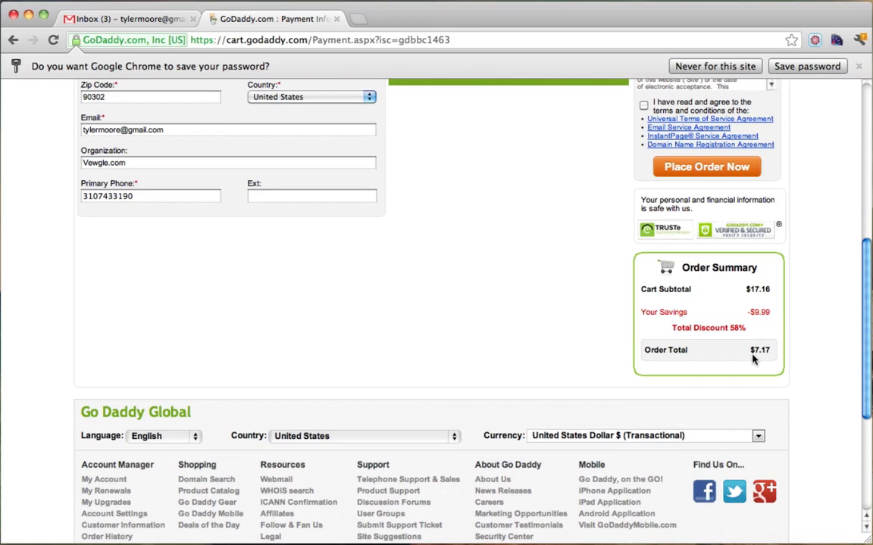
mouse_move(754, 359)
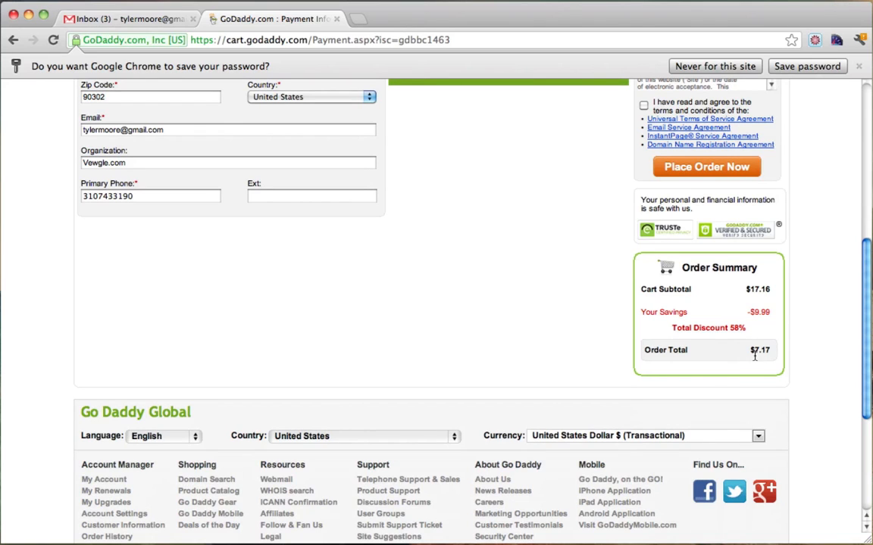
mouse_move(705, 291)
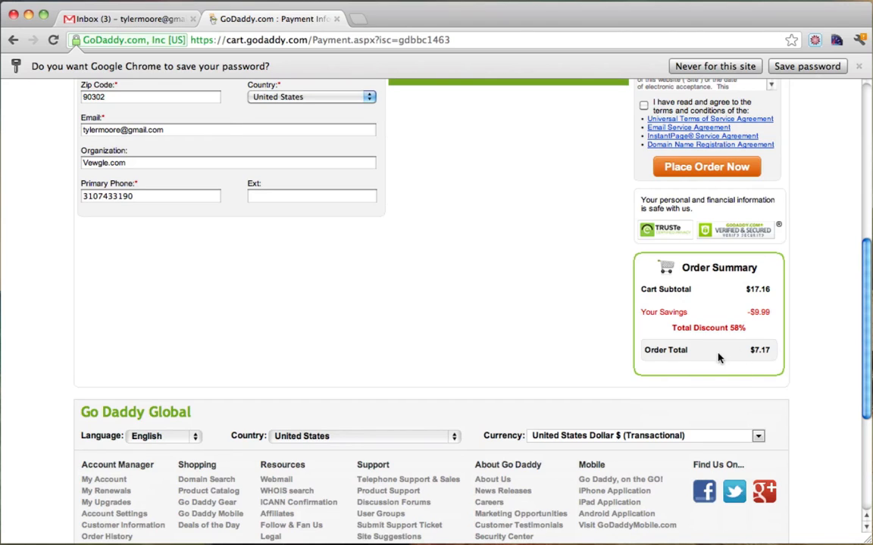
mouse_move(740, 376)
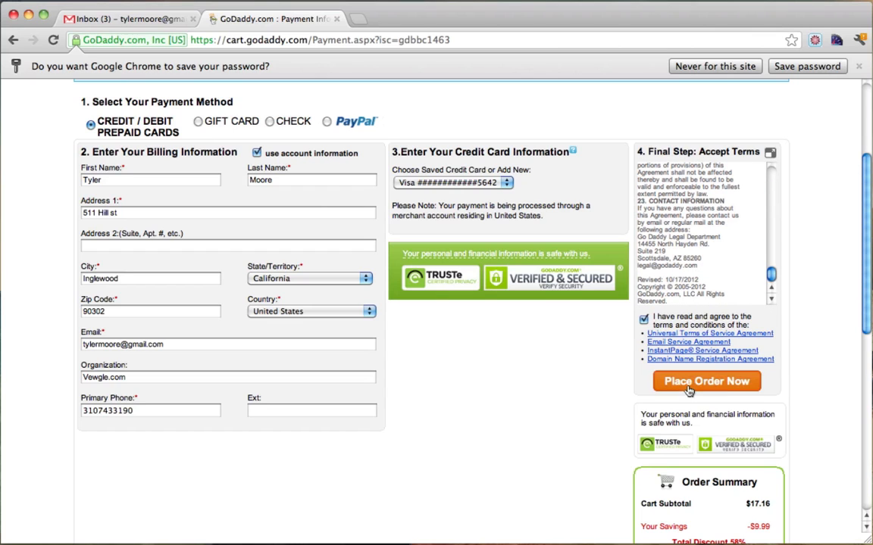
click(706, 381)
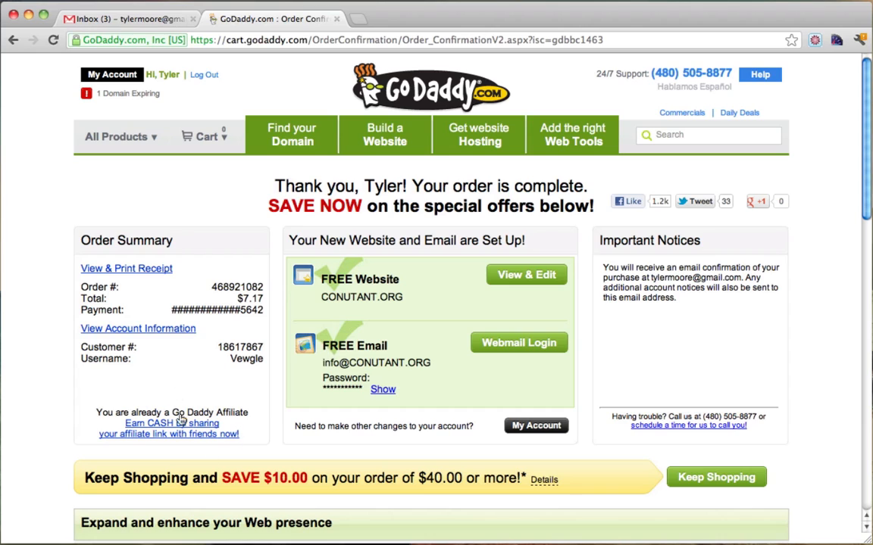
mouse_move(465, 401)
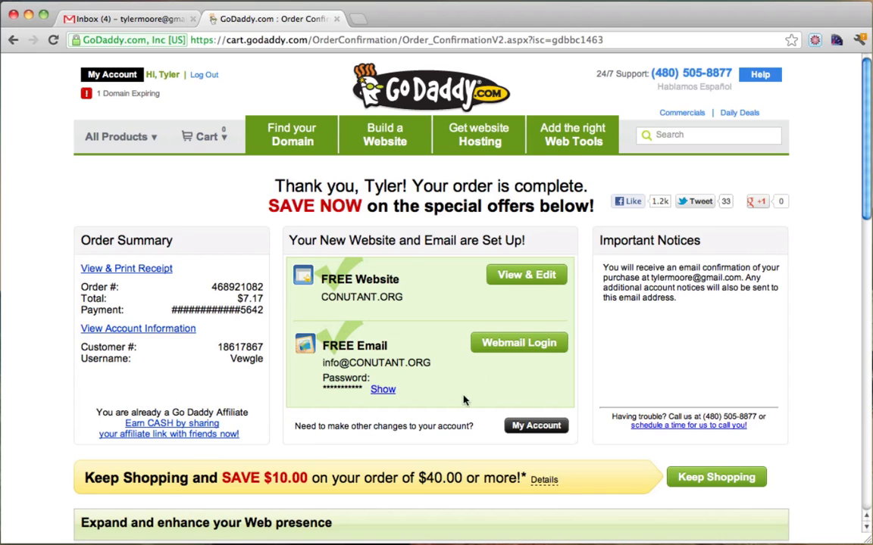
mouse_move(455, 480)
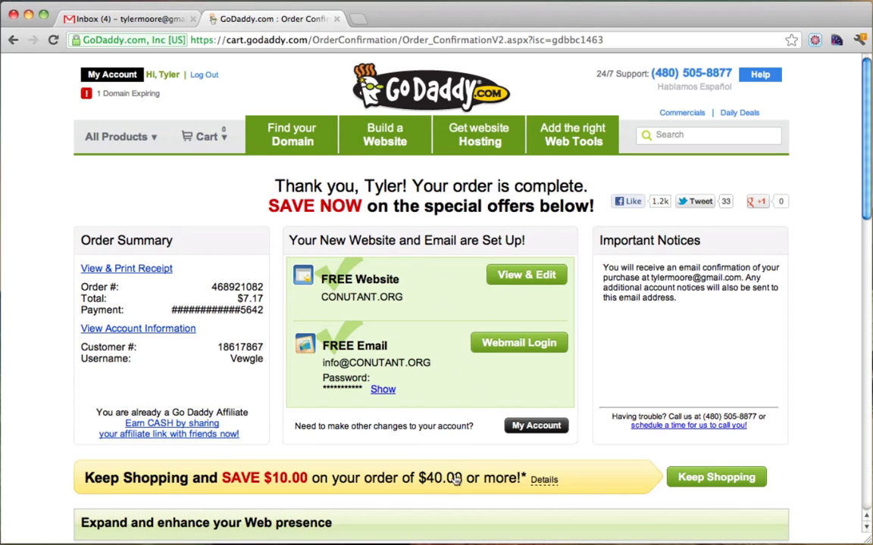
Step: Open Domain Management from All Products, then switch to the Gmail tab
scroll(down, 3)
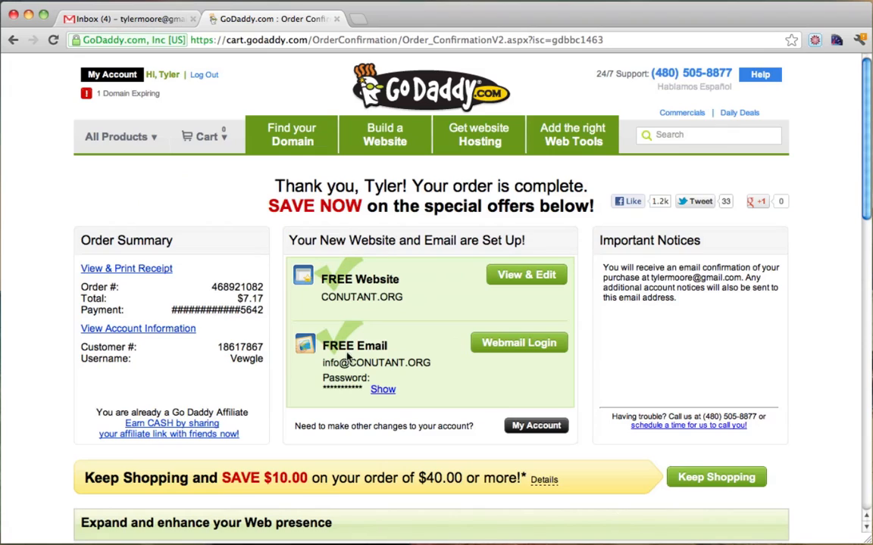
click(119, 136)
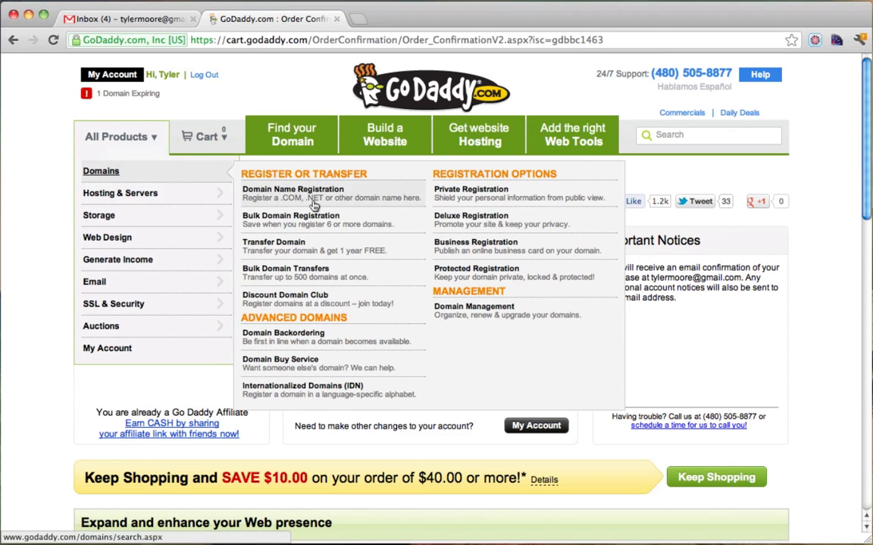
mouse_move(484, 310)
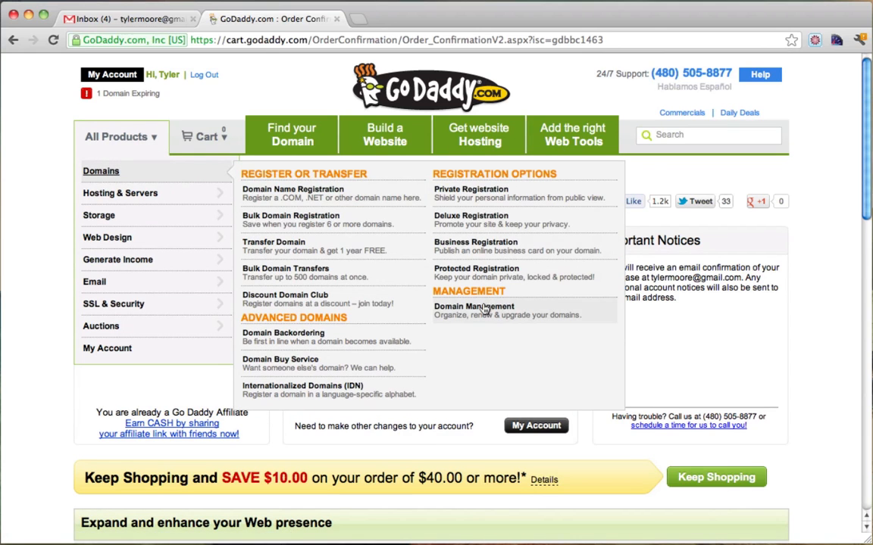
click(473, 310)
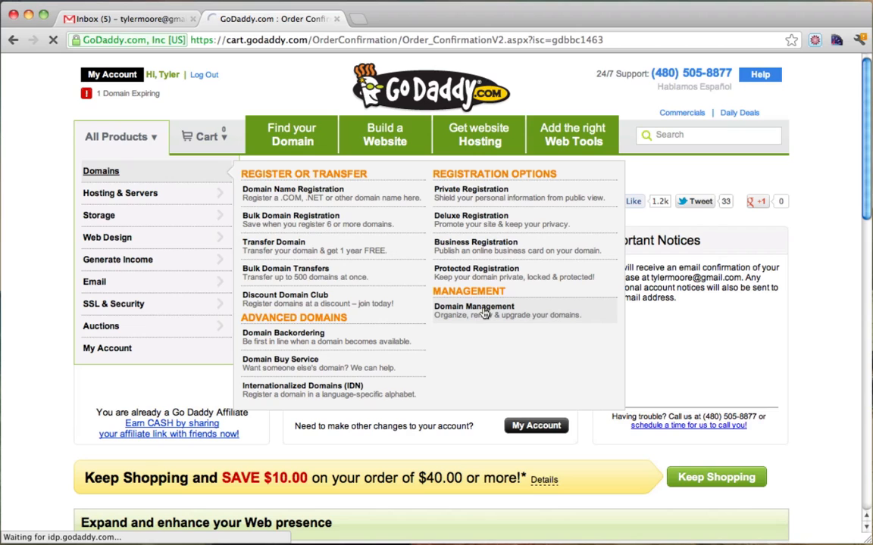
click(473, 311)
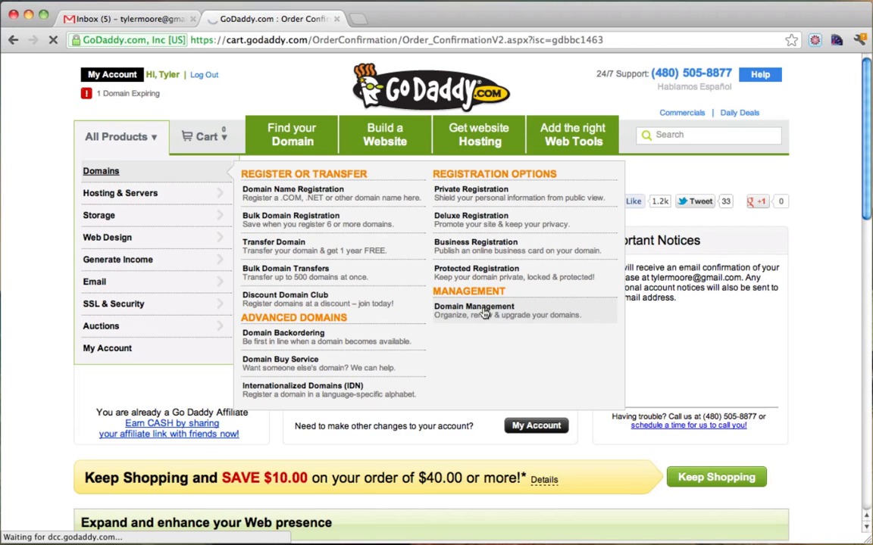
click(473, 311)
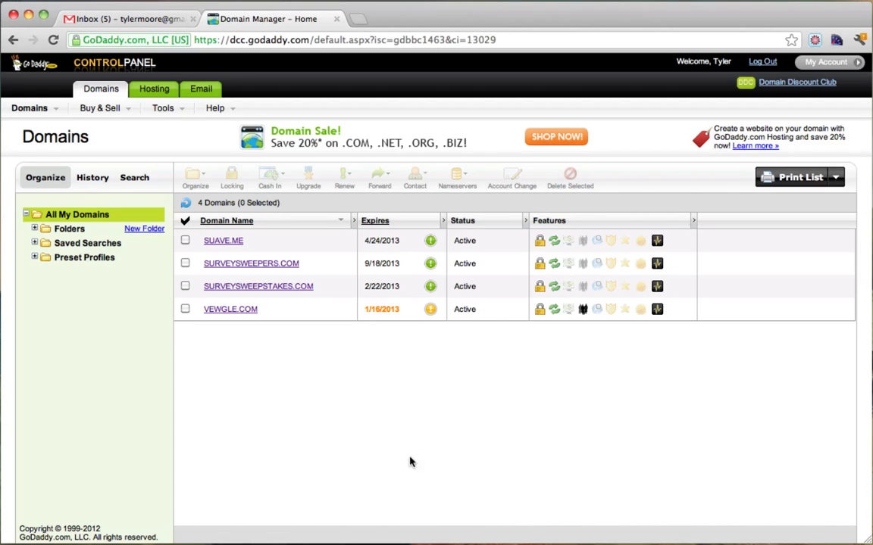
mouse_move(326, 432)
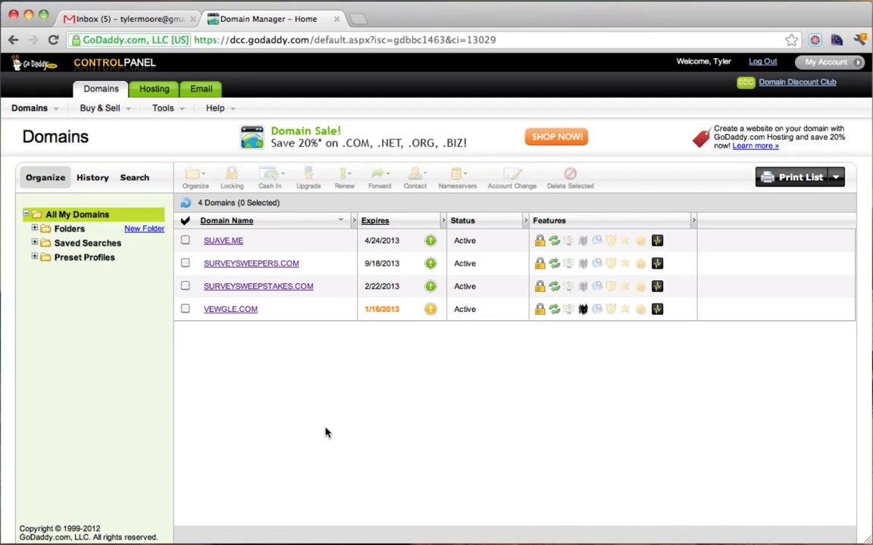
mouse_move(334, 240)
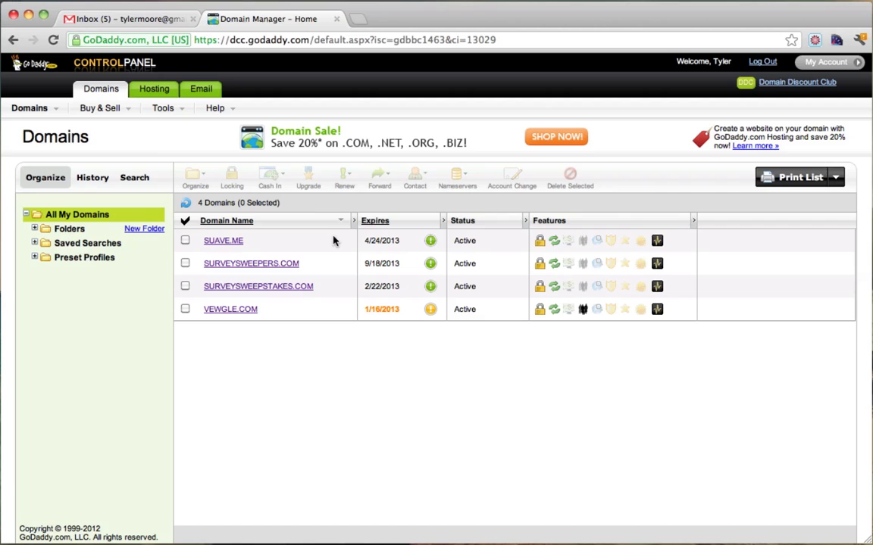
click(125, 18)
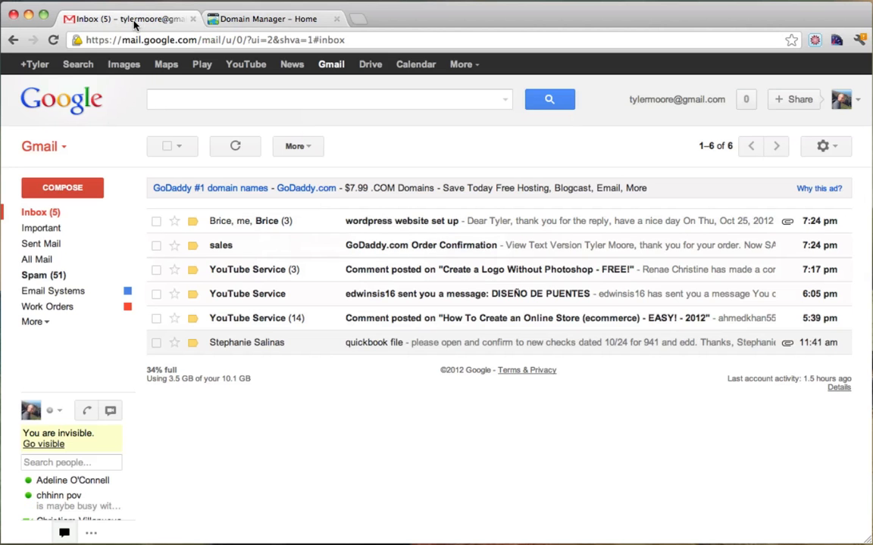
mouse_move(310, 227)
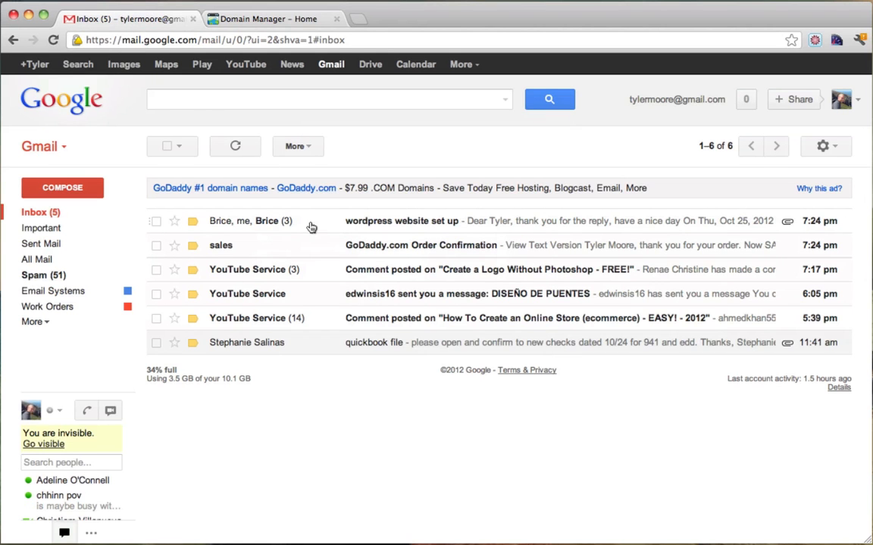
mouse_move(309, 249)
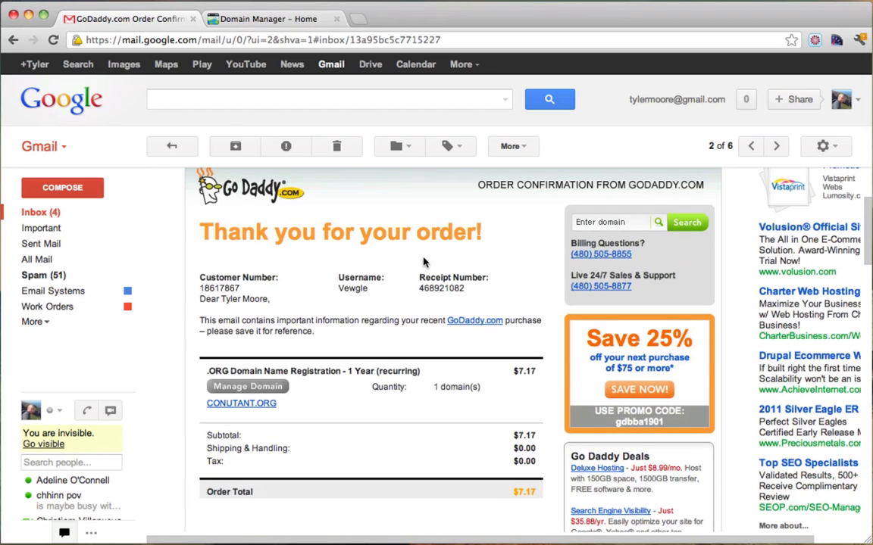
Step: Scroll through the conutant.org order confirmation email, then return to the Domain Manager tab
scroll(down, 3)
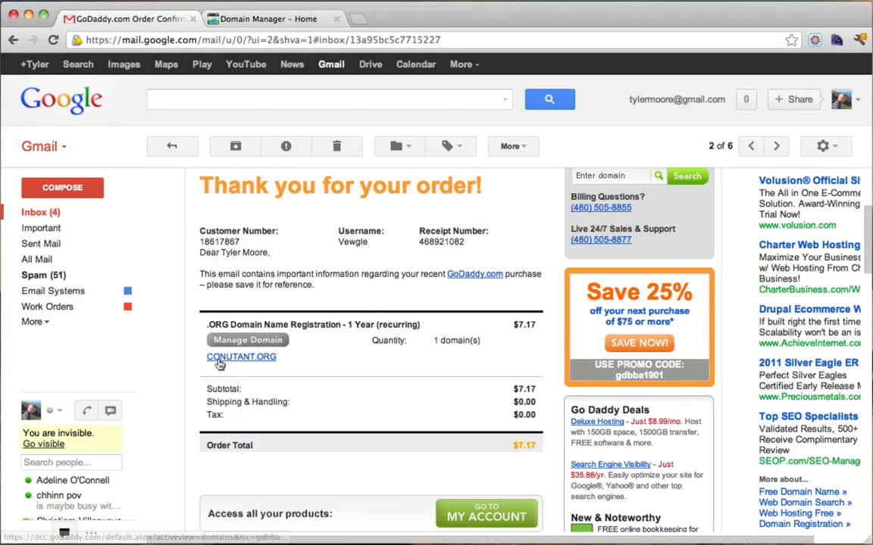
scroll(down, 3)
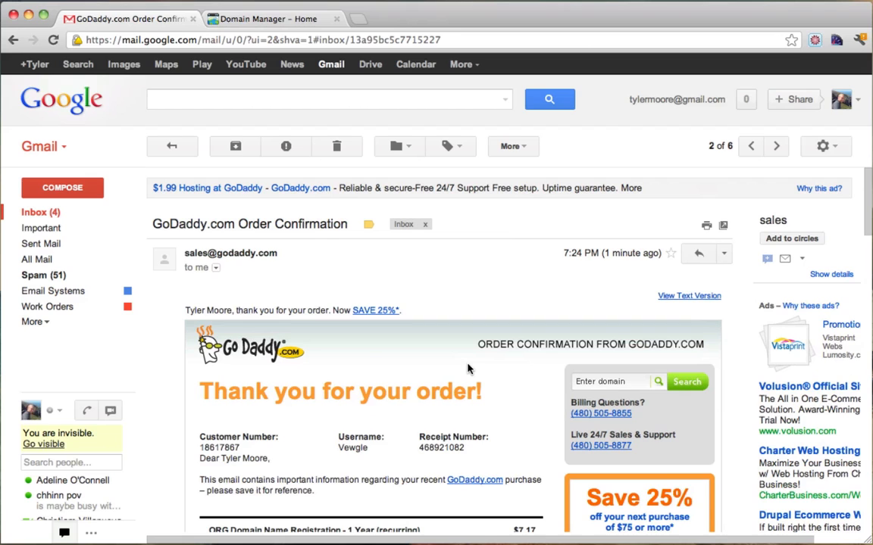
click(269, 18)
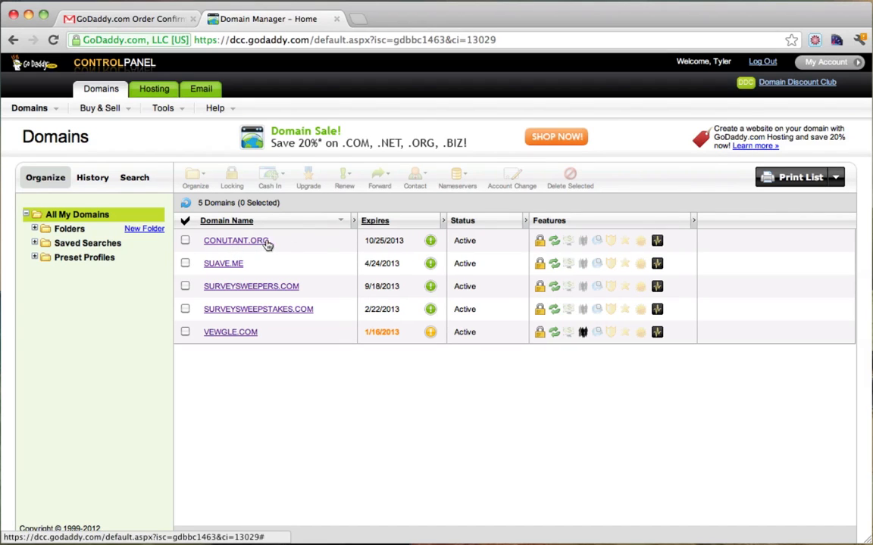
mouse_move(264, 245)
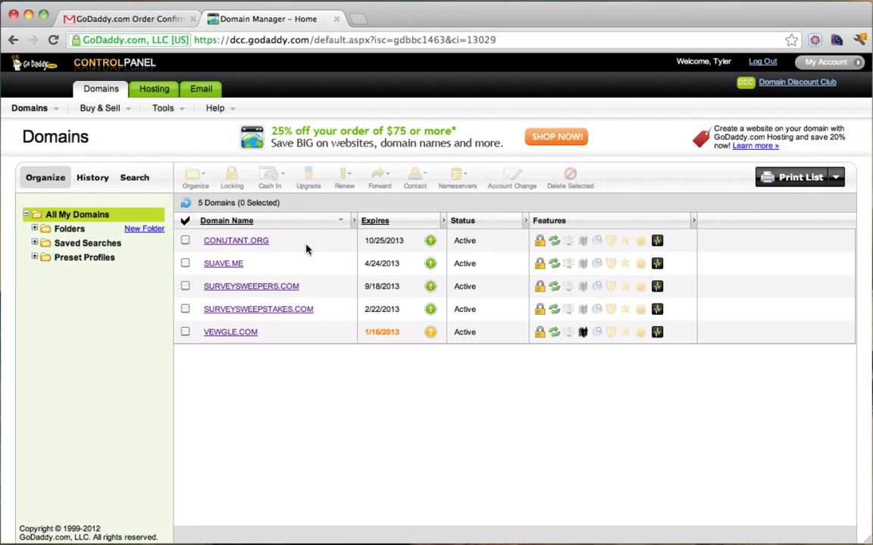
mouse_move(188, 248)
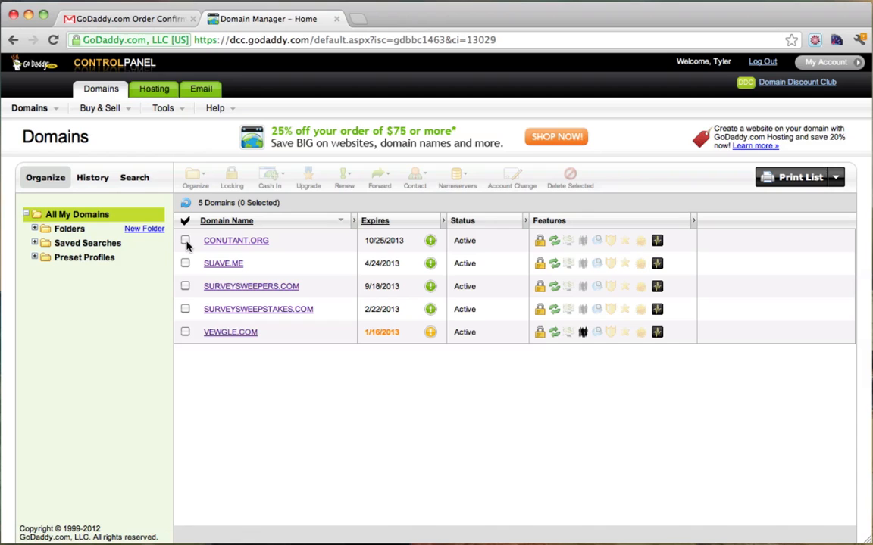
mouse_move(250, 243)
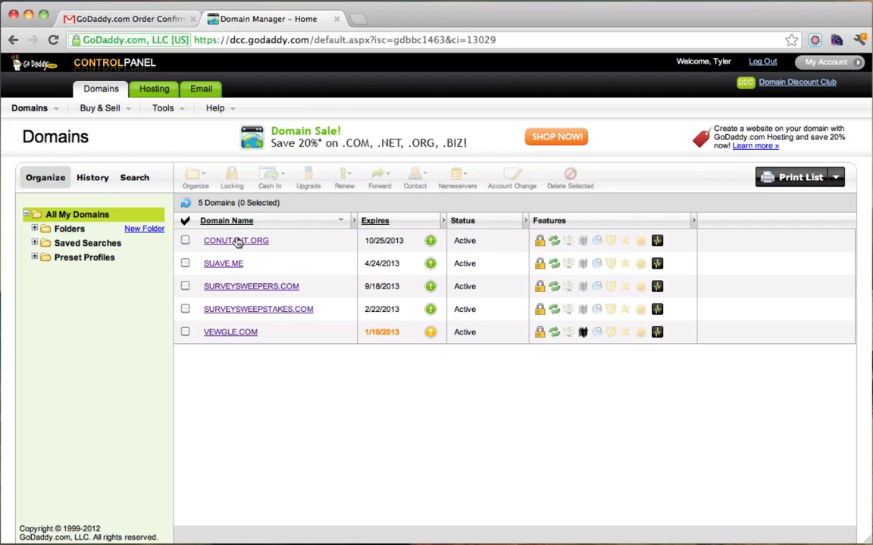
mouse_move(235, 241)
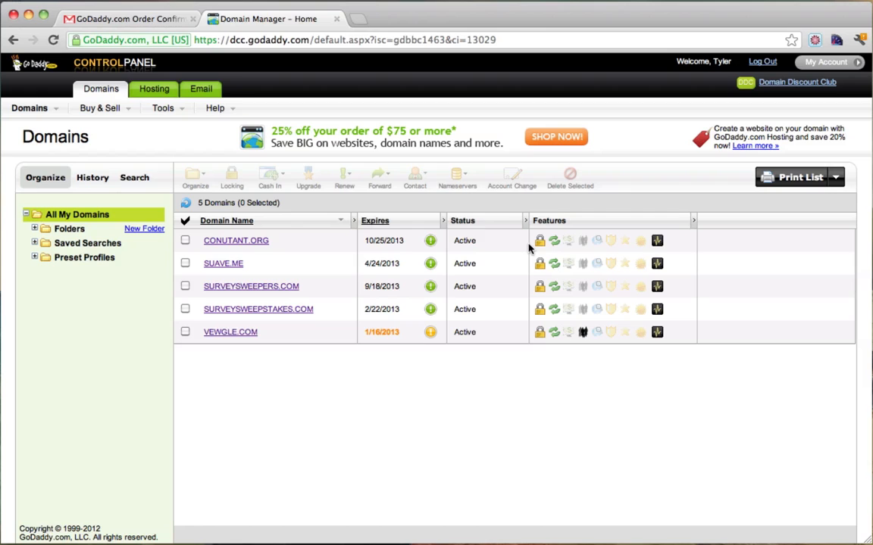
Step: Tick the CONUTANT.ORG checkbox in the Domain Manager list
click(185, 240)
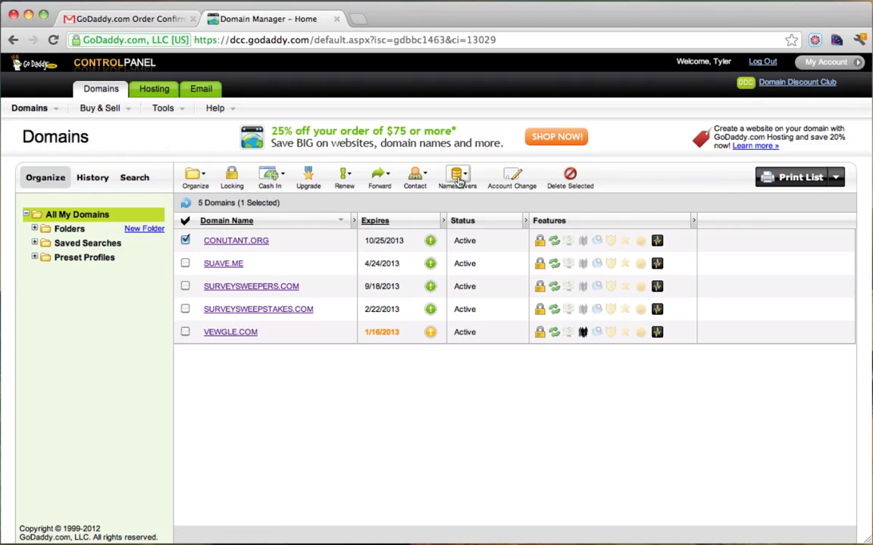
Step: Switch CONUTANT.ORG to custom nameservers, select Nameserver 1 for replacement, then go to Gmail
click(457, 178)
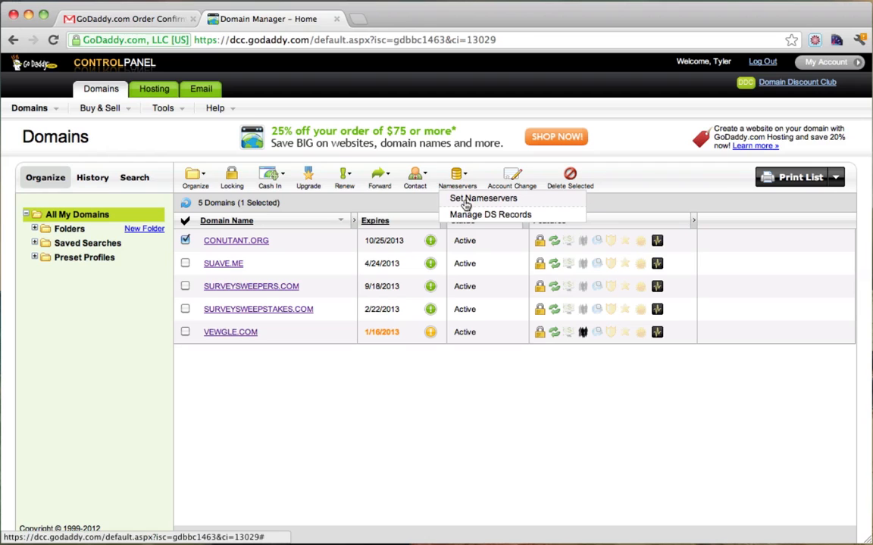
click(482, 197)
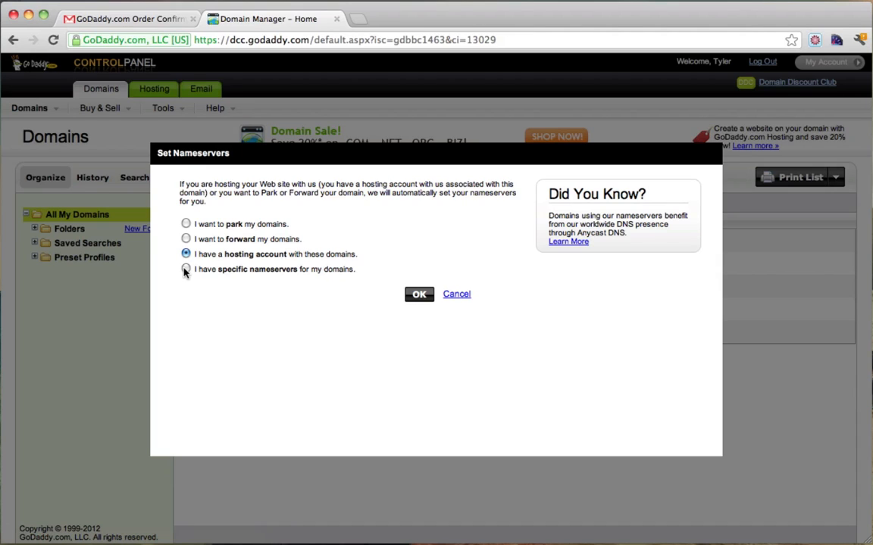
click(186, 269)
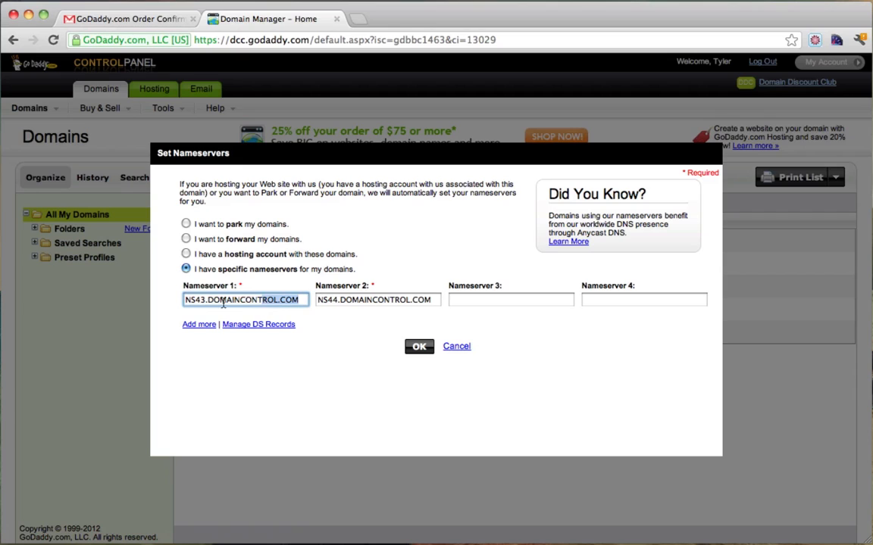
triple_click(245, 299)
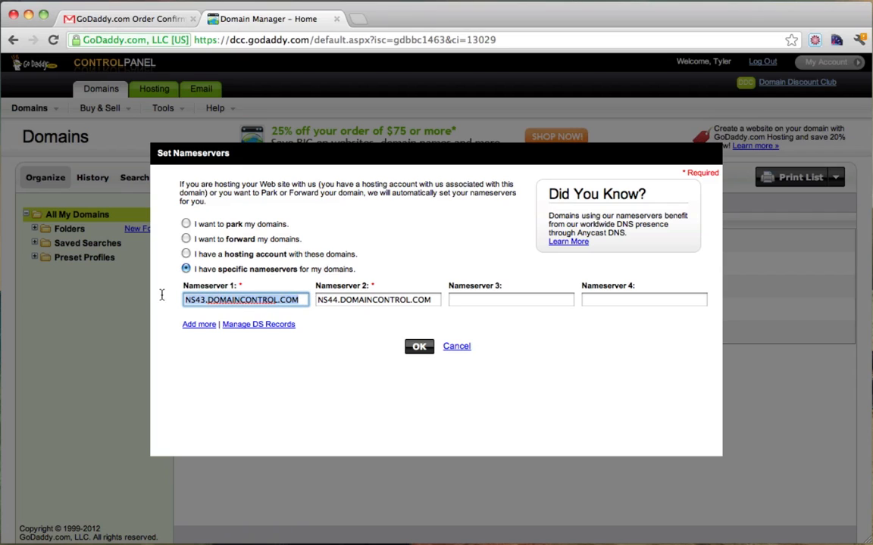
mouse_move(288, 248)
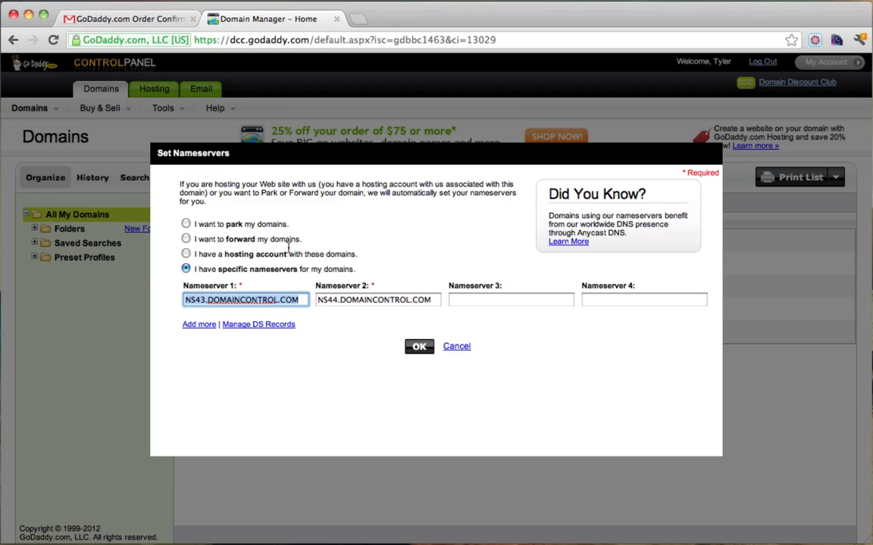
click(121, 18)
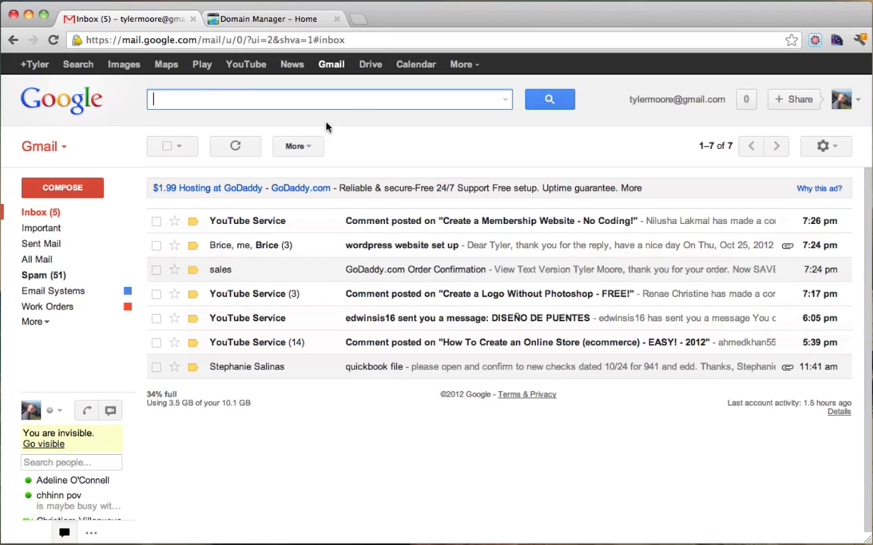
Step: Search Gmail for 'hostgator nameserver' emails
text(hostgator nameserver)
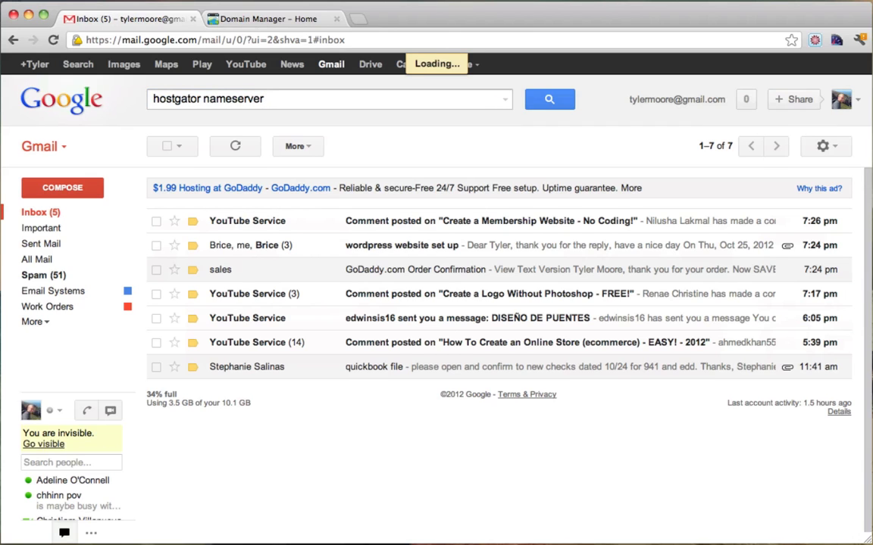
click(549, 99)
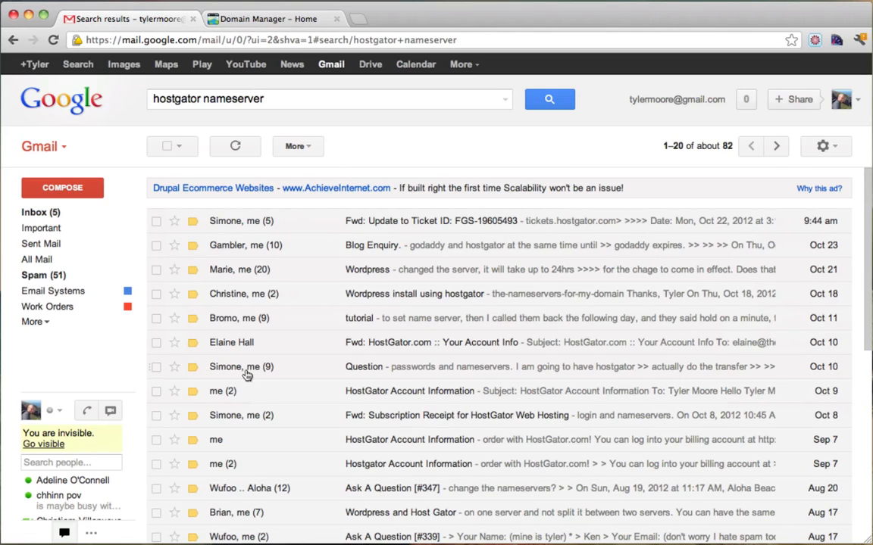
mouse_move(270, 342)
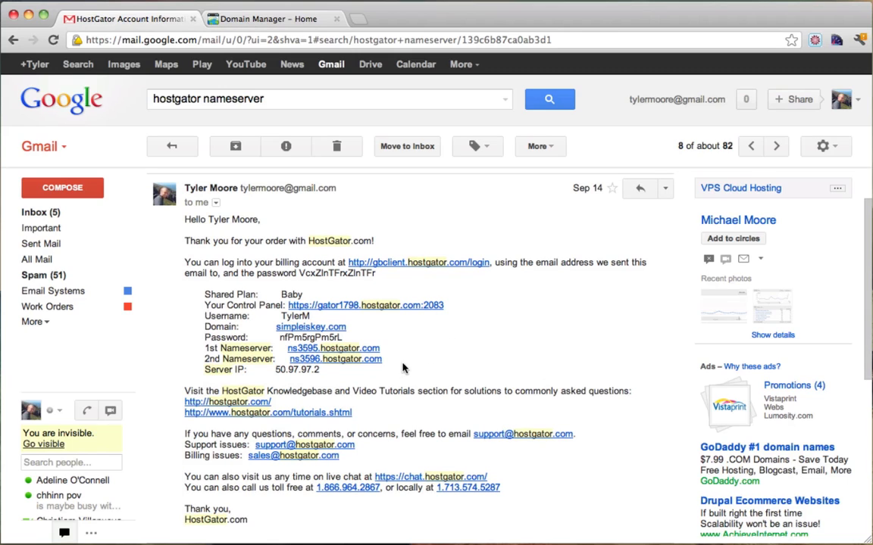
mouse_move(132, 262)
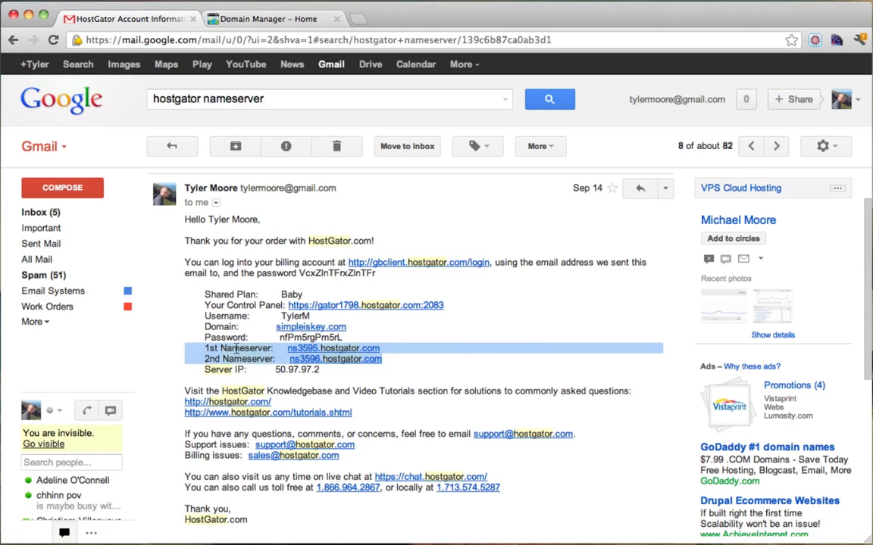
Step: Review the nameserver lines in the HostGator account email, then return to GoDaddy
click(391, 363)
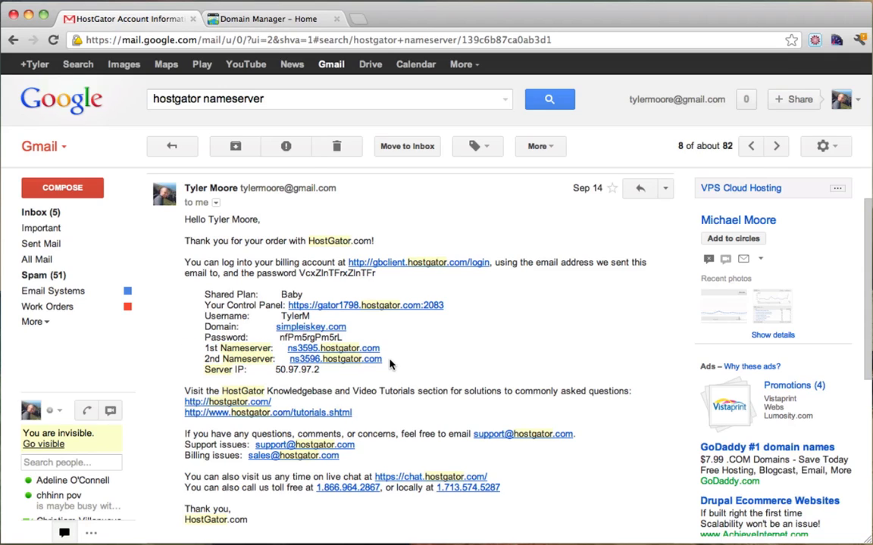
mouse_move(193, 279)
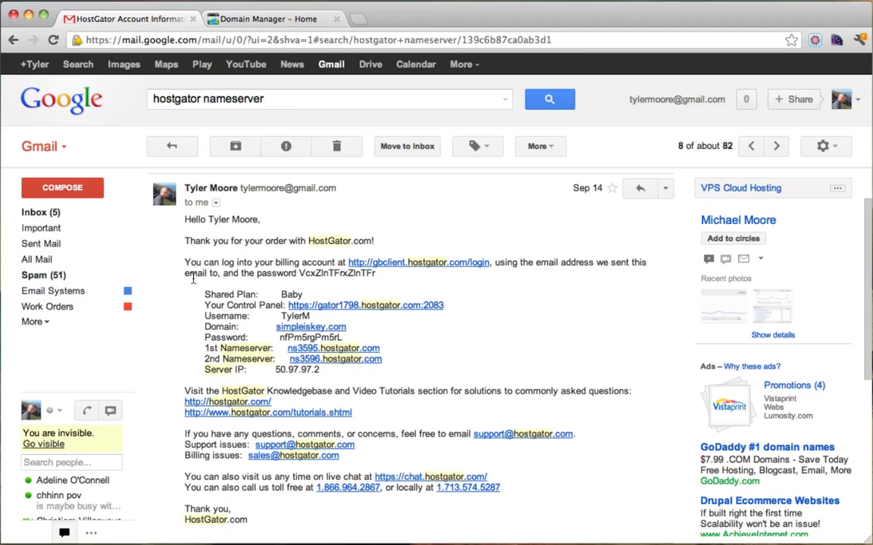
mouse_move(231, 305)
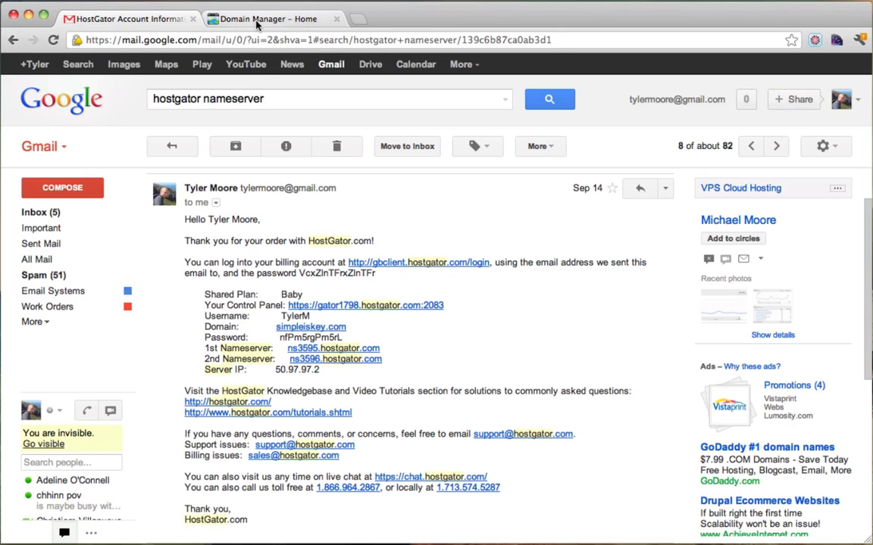
click(267, 18)
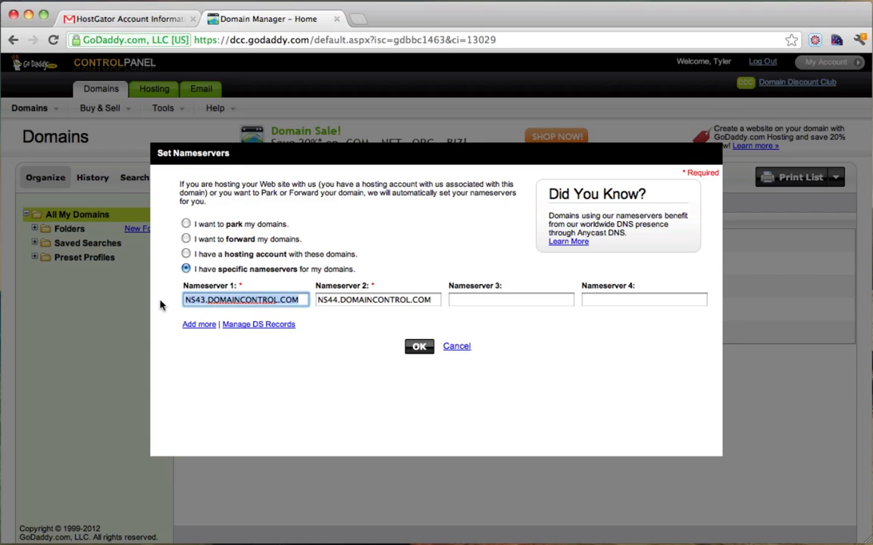
Step: Enter ns125.hostgator.com and ns126.hostgator.com as the two nameservers
text(ns125.host)
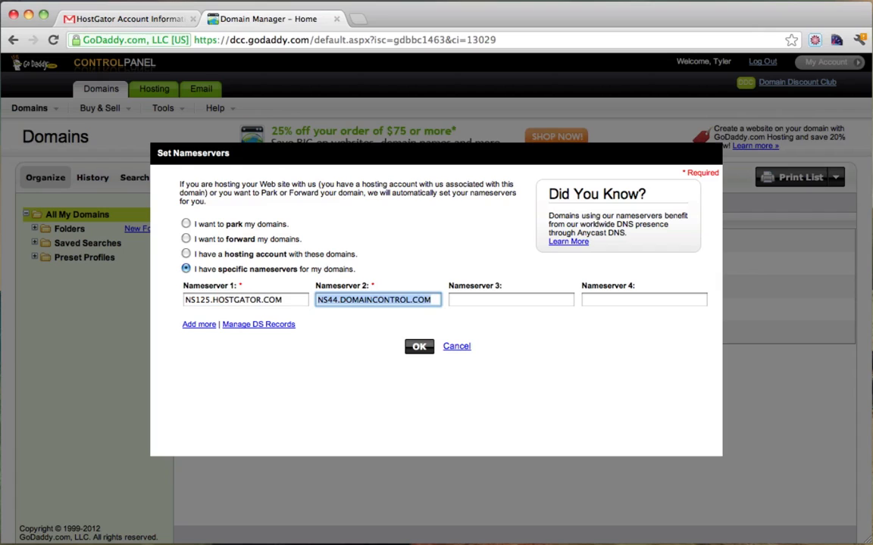
text(ns126.)
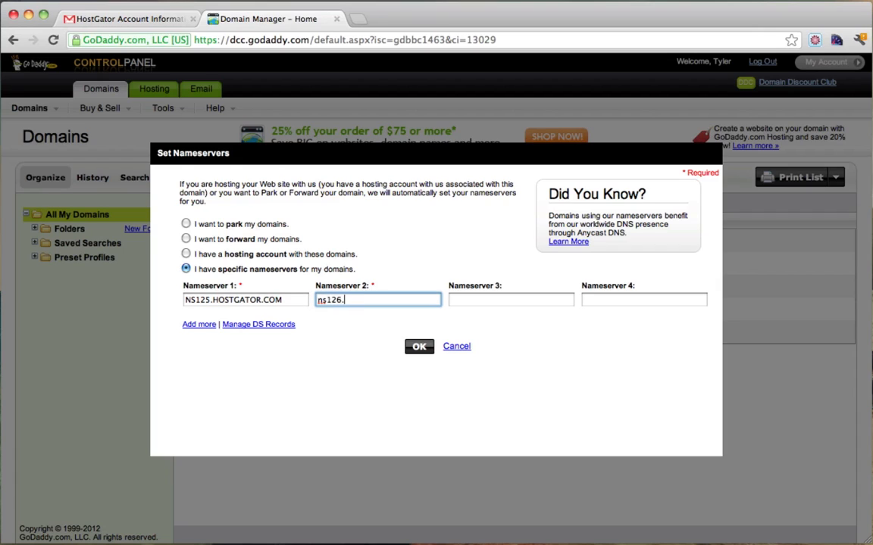
text(hostgator.com)
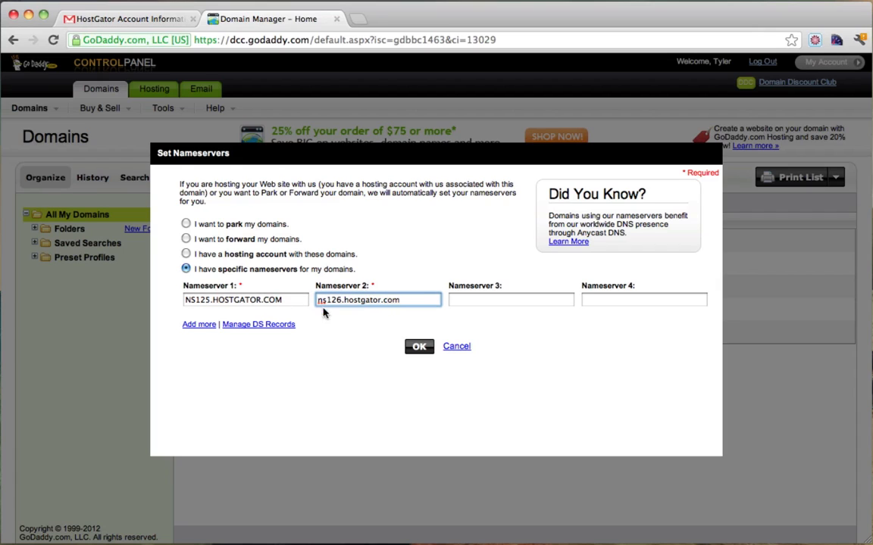
click(511, 300)
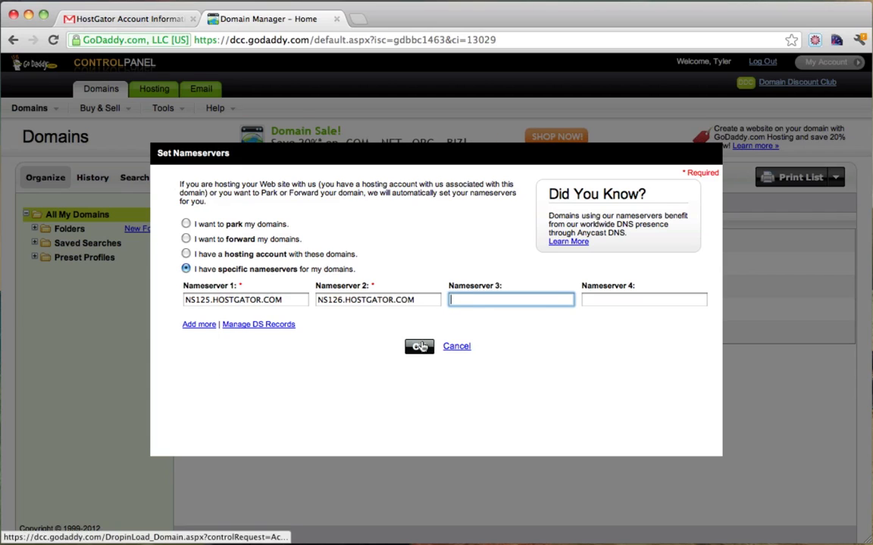
Step: Submit the HostGator nameserver change, dismiss the confirmation, and return to Gmail
click(419, 346)
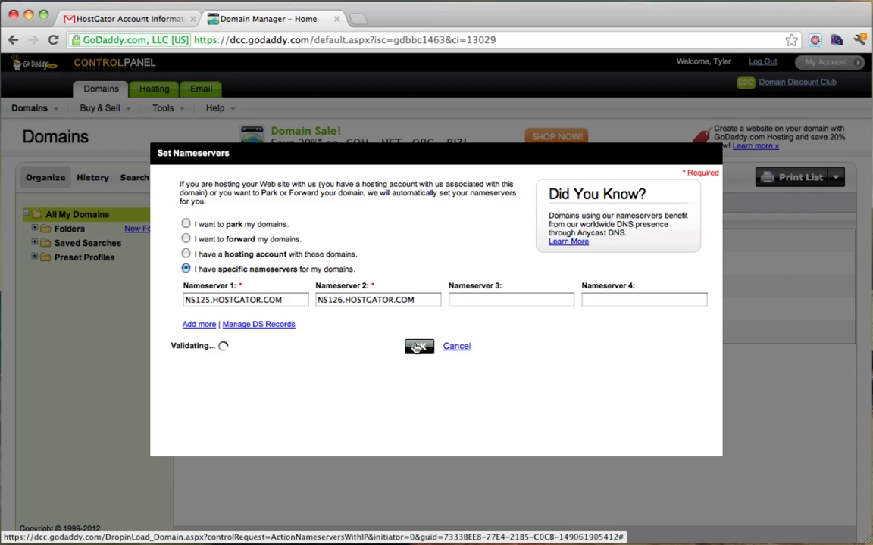
click(419, 346)
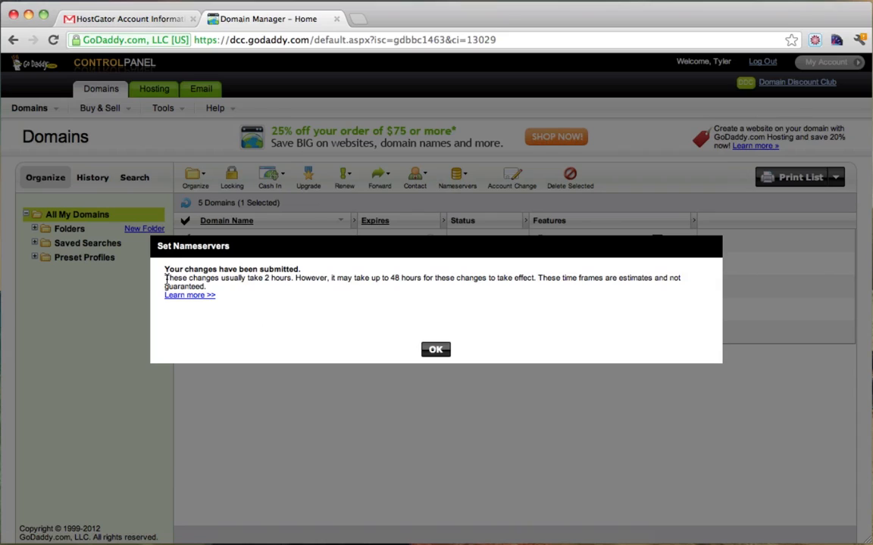
drag(165, 278, 292, 278)
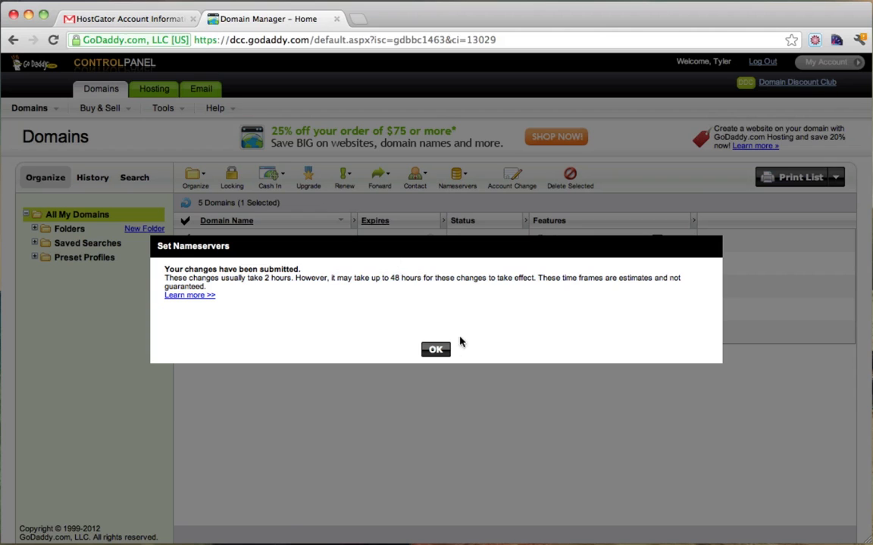
click(436, 349)
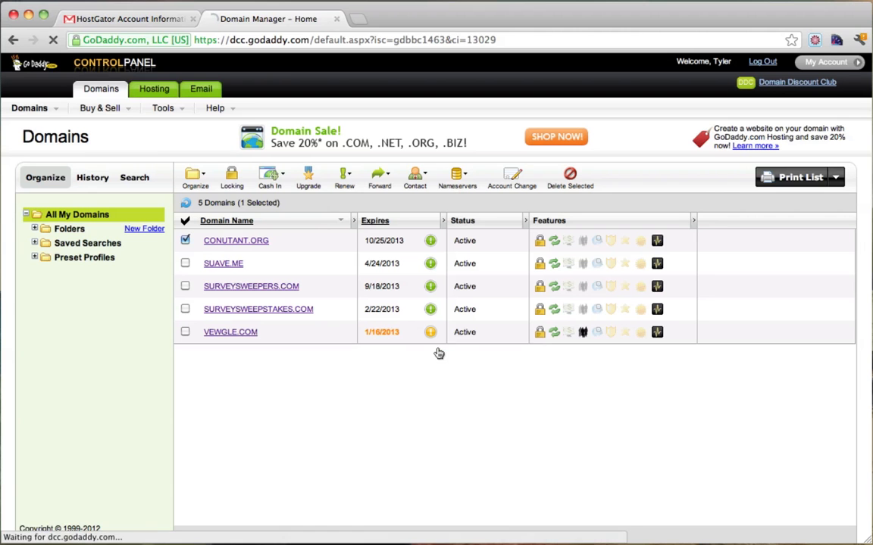
click(126, 18)
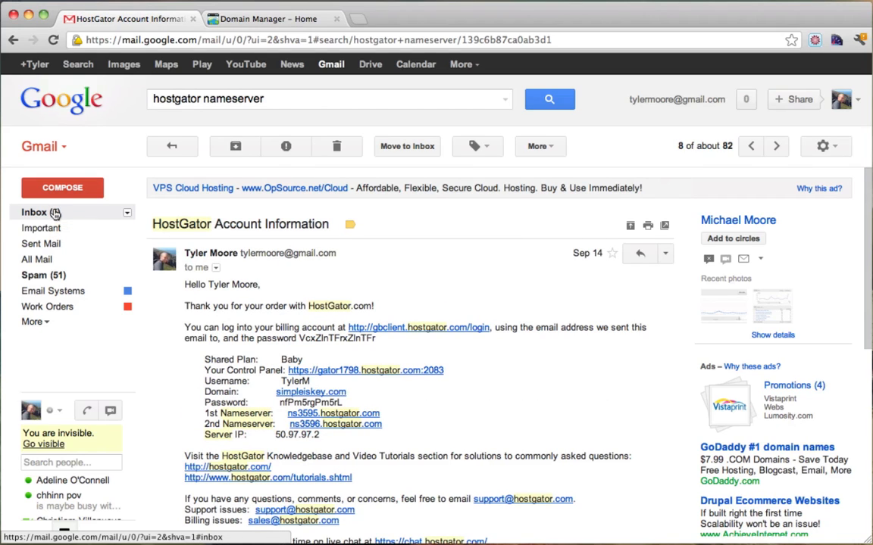
click(34, 213)
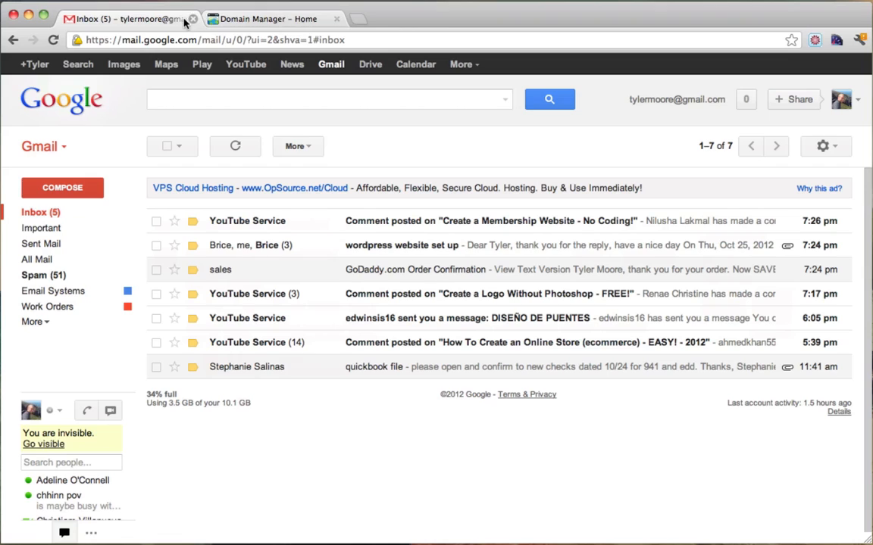
mouse_move(208, 175)
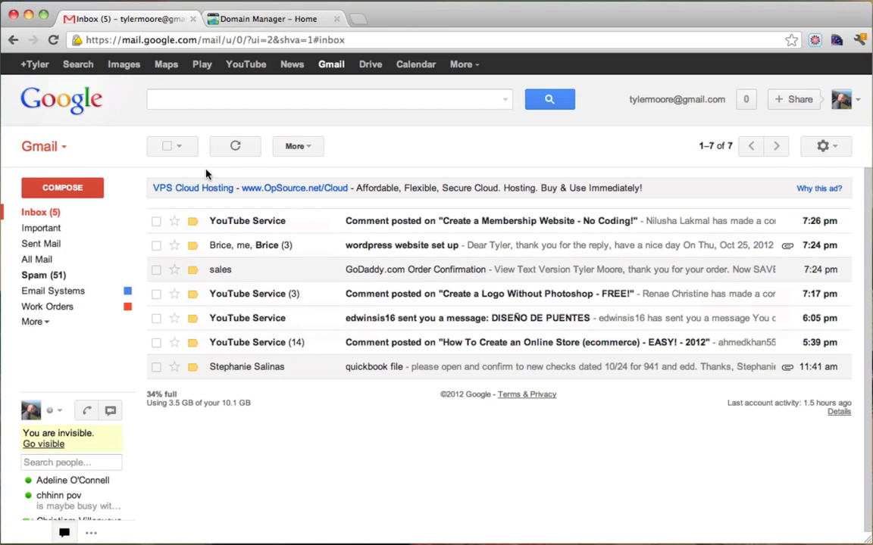
mouse_move(346, 176)
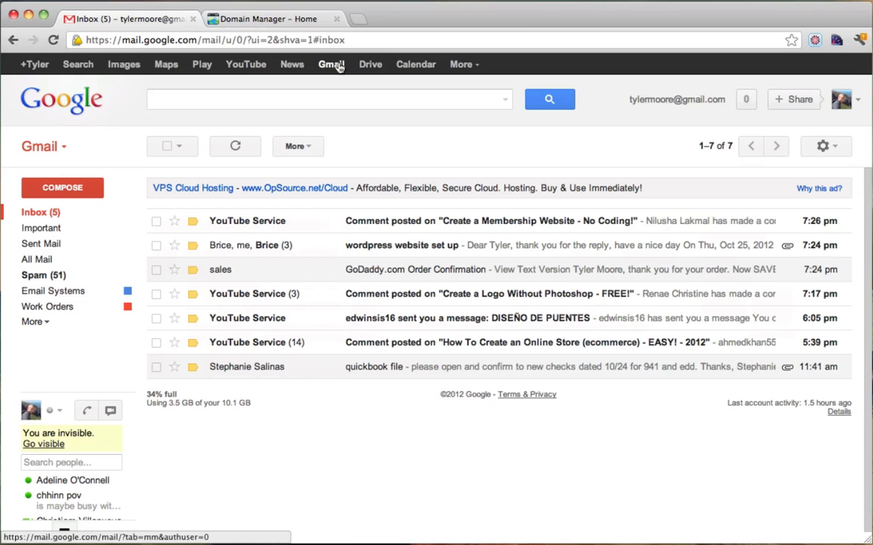
mouse_move(148, 120)
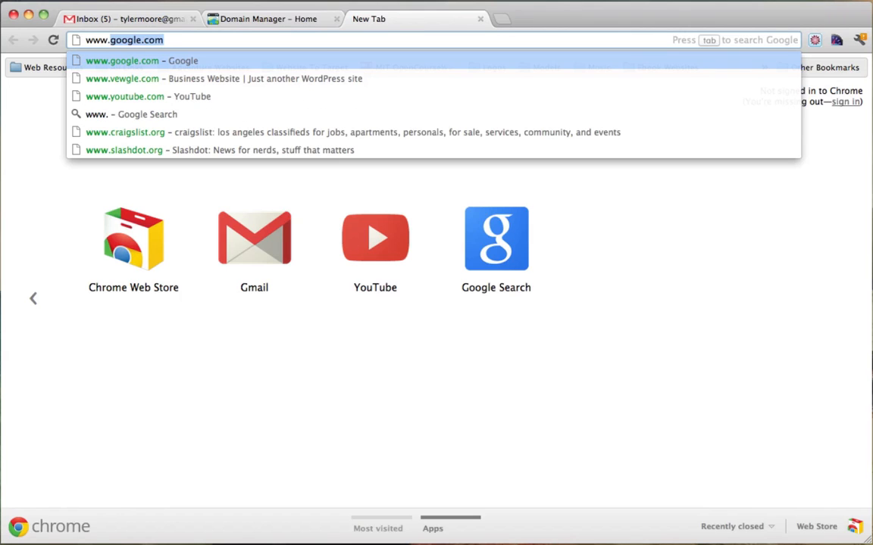
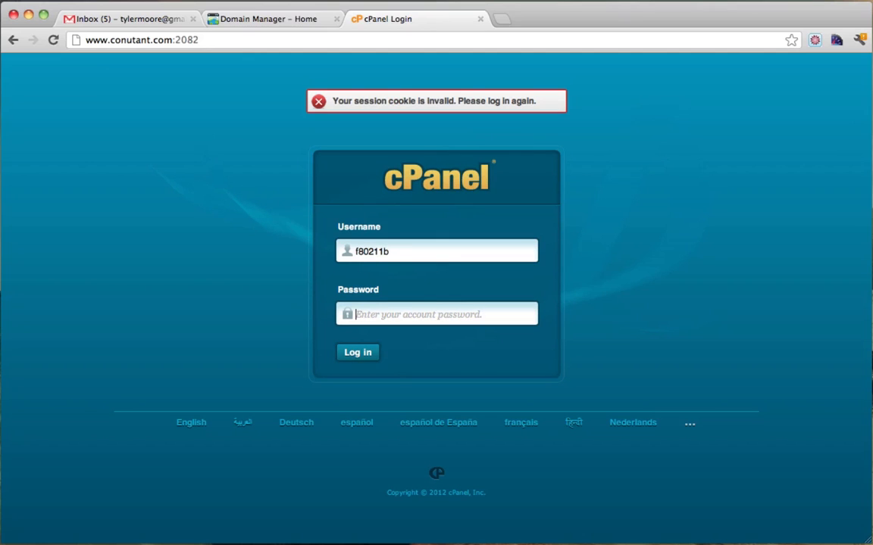
click(357, 352)
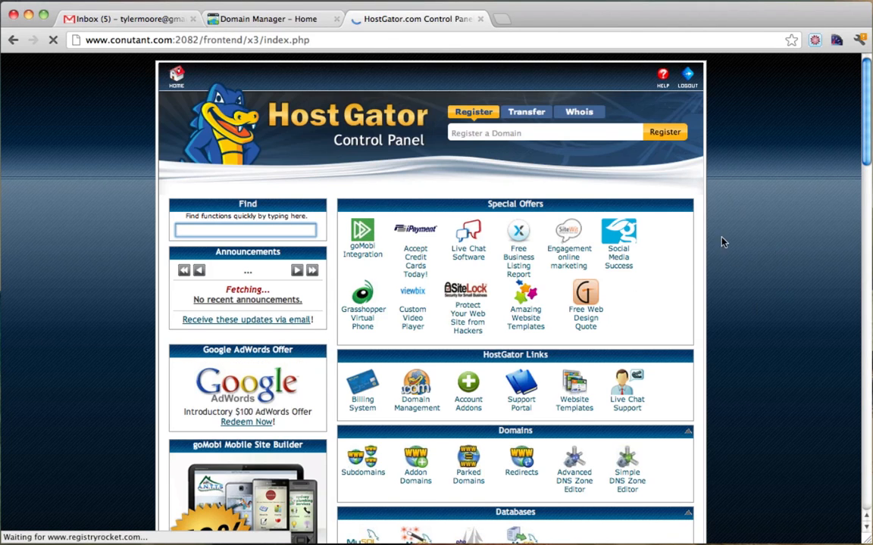
scroll(down, 3)
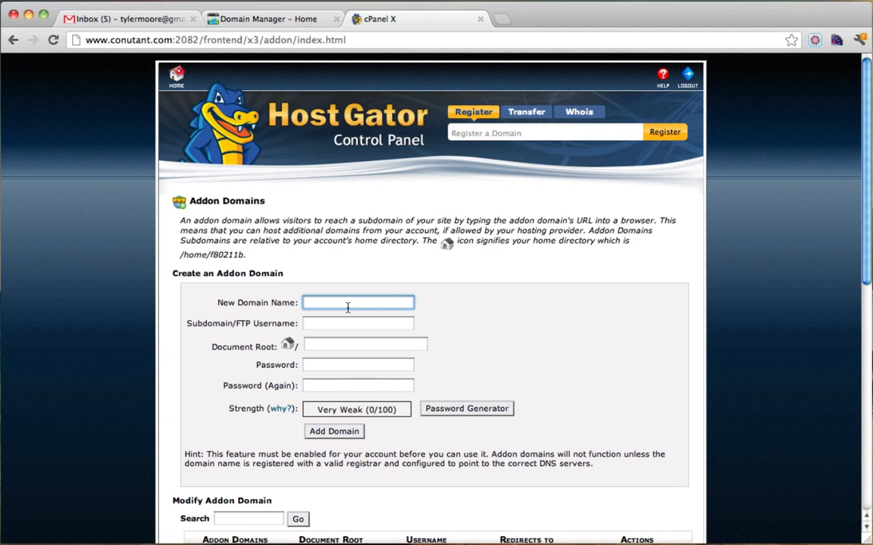
Step: Fill the addon domain form with 'conutant' and the password, then submit it
text(conutant.org)
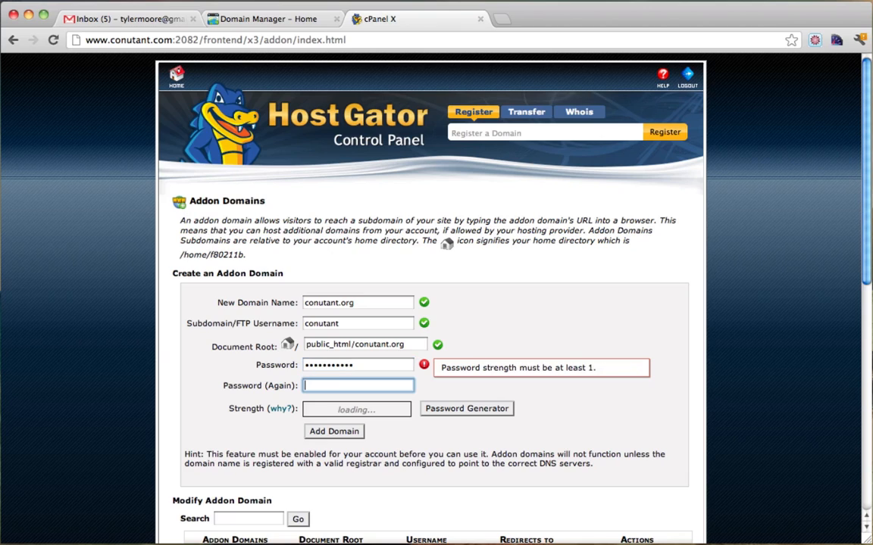
text(••••)
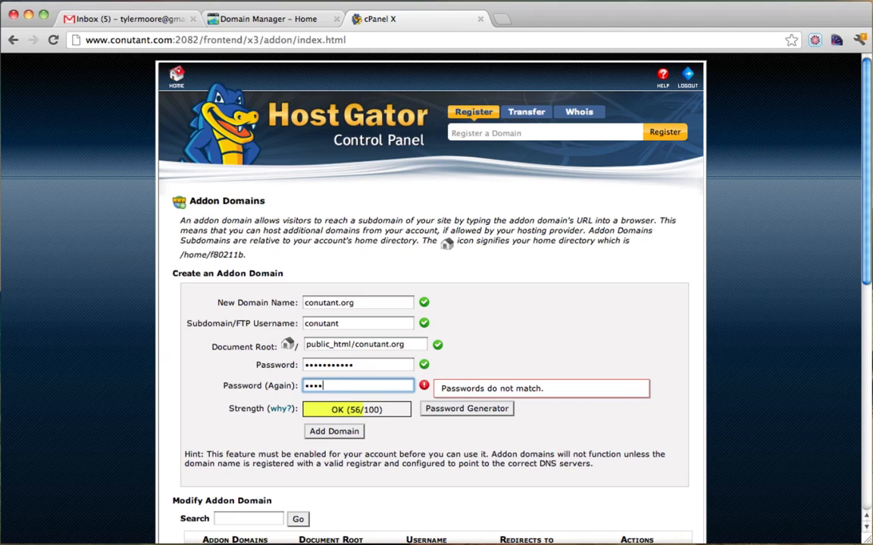
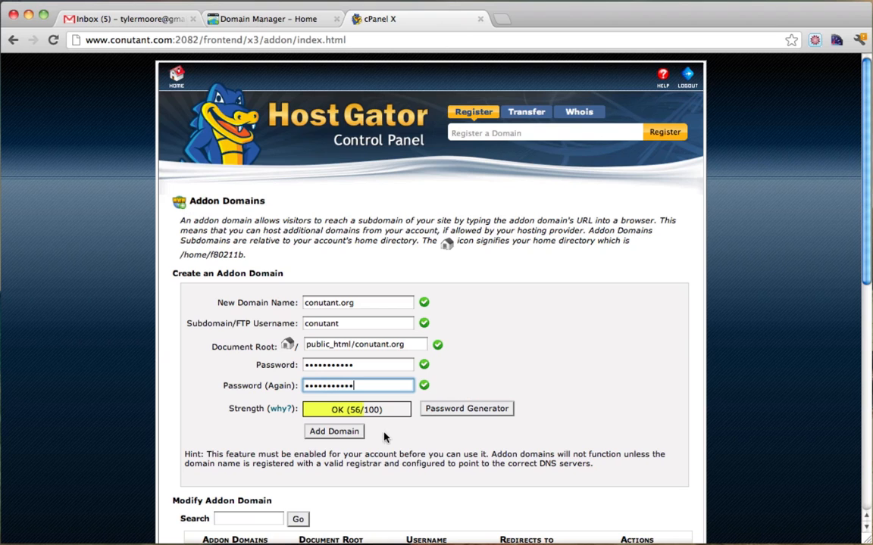
click(333, 431)
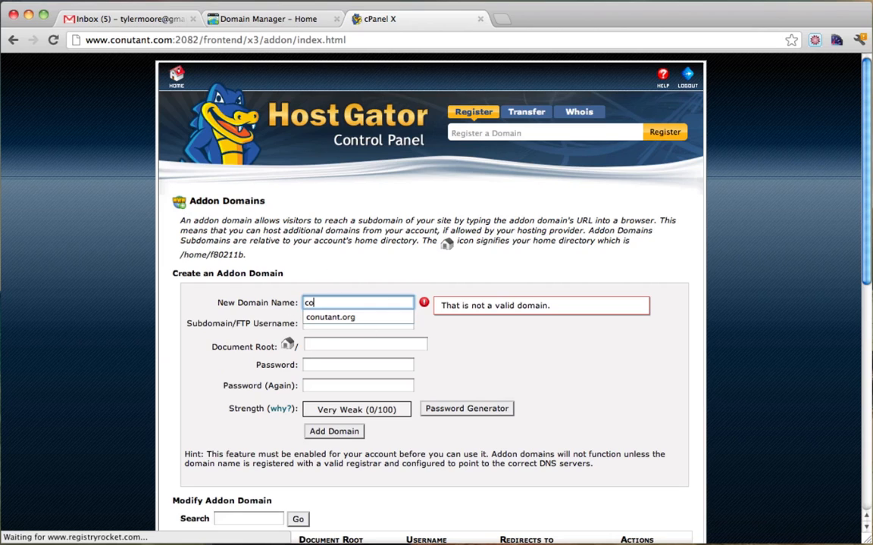
Step: Pick conutant.org, set FTP username conutantorg, and add the addon domain
click(329, 317)
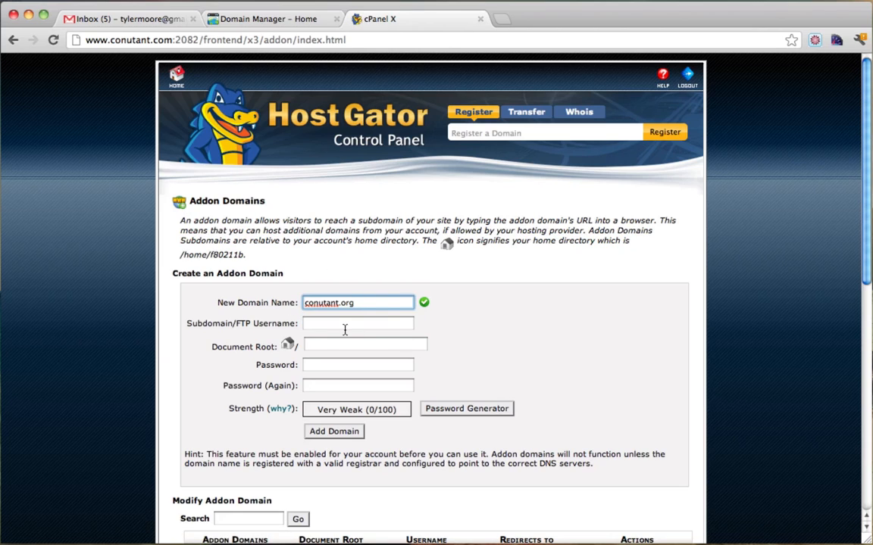
text(conutant)
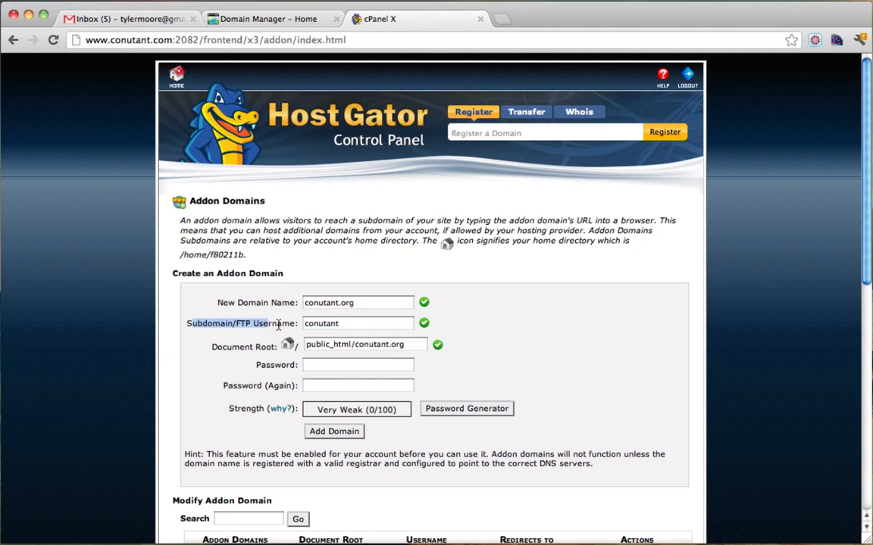
click(358, 323)
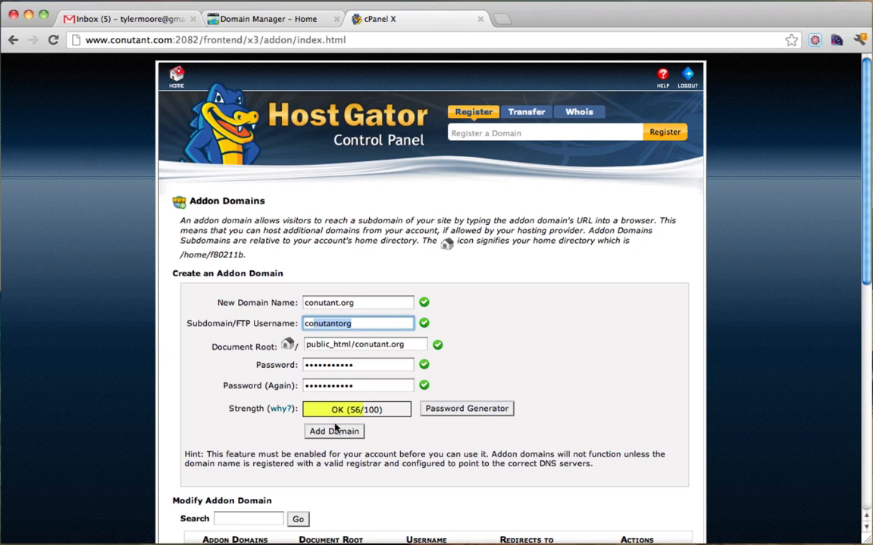
click(334, 431)
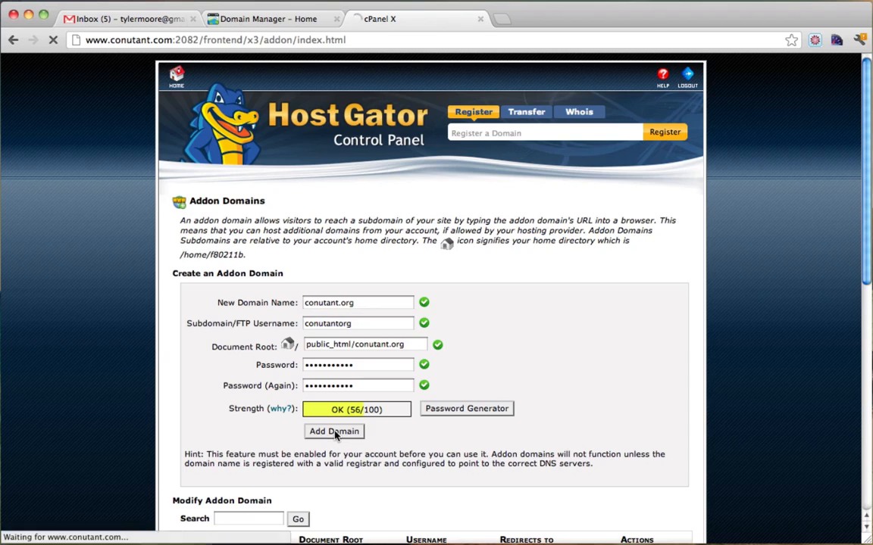
click(334, 431)
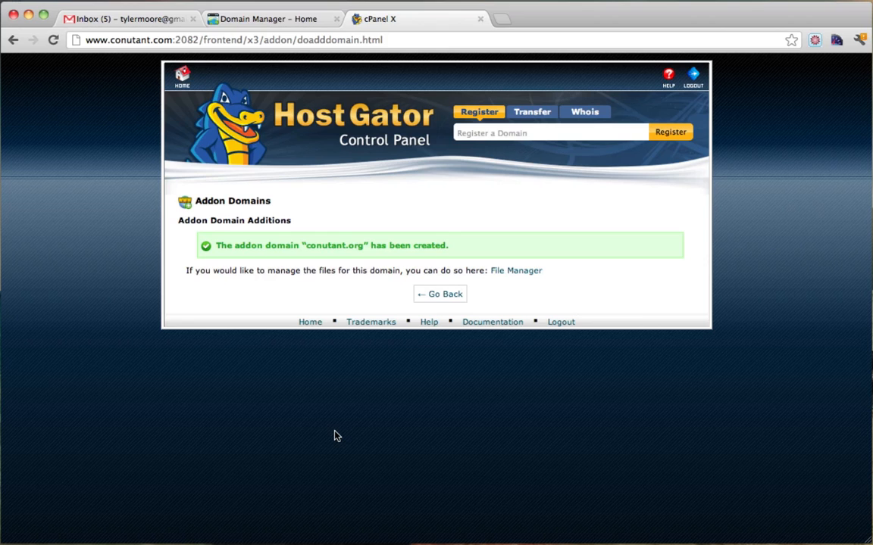
mouse_move(341, 244)
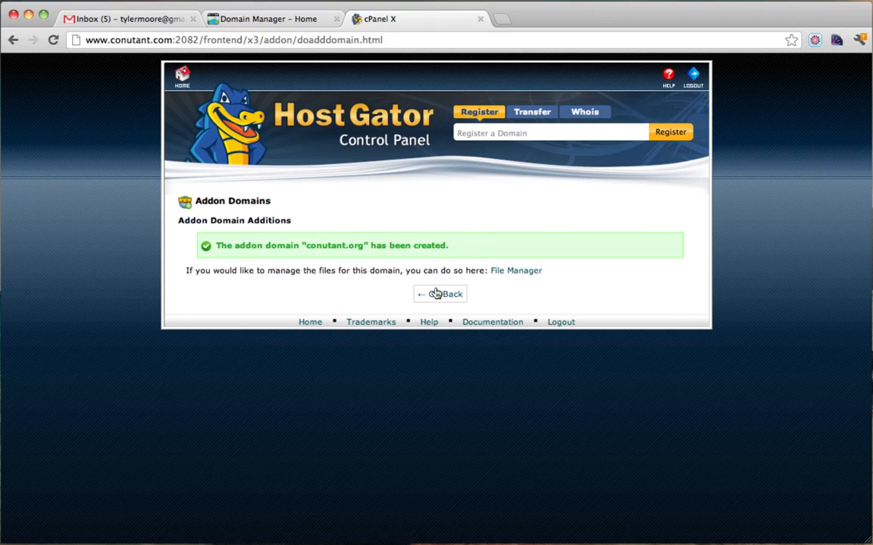
Step: Leave the addon domain confirmation and open QuickInstall under Software/Services
click(439, 294)
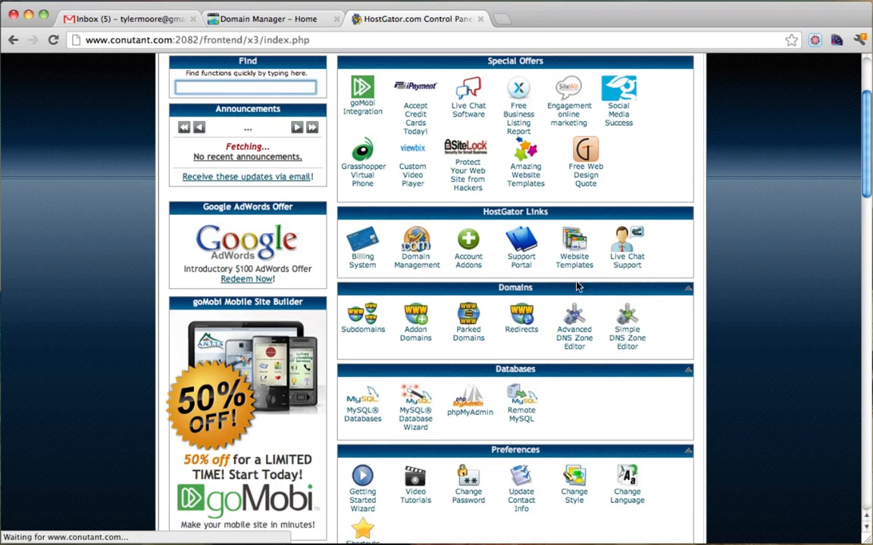
scroll(down, 3)
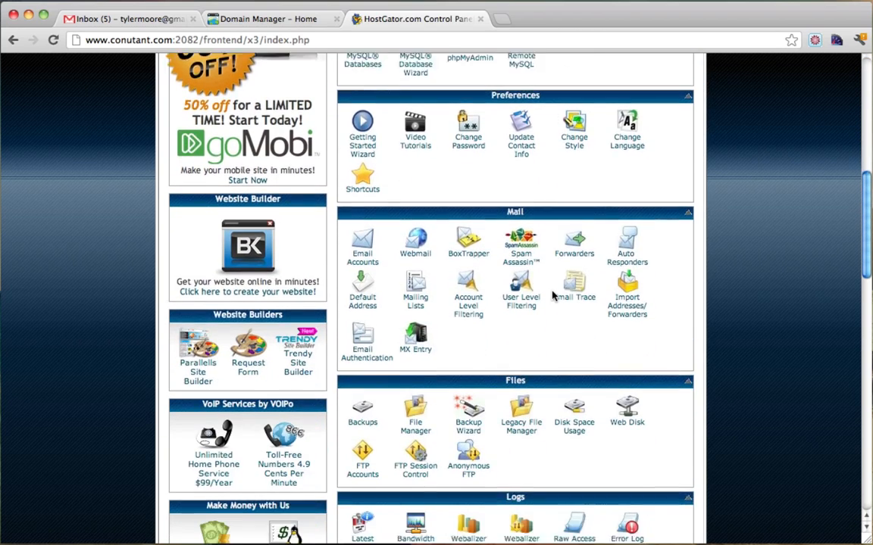
scroll(down, 3)
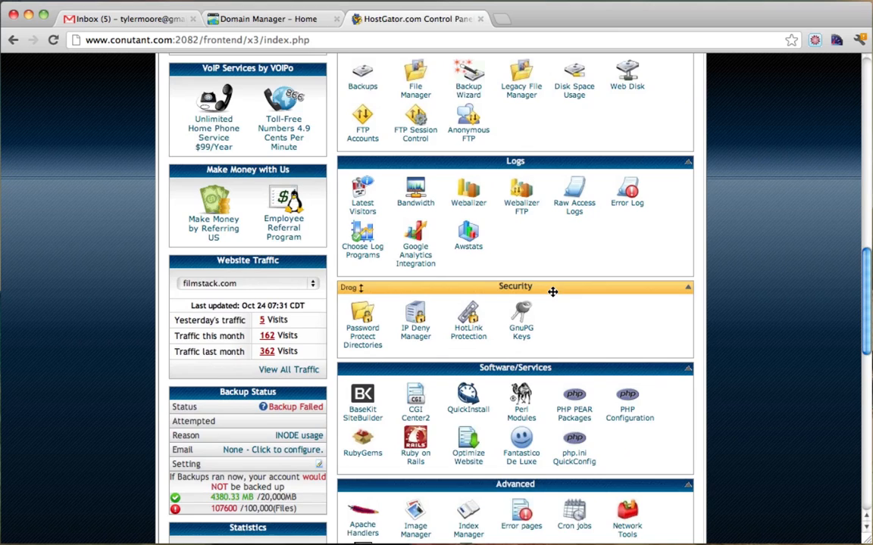
scroll(down, 3)
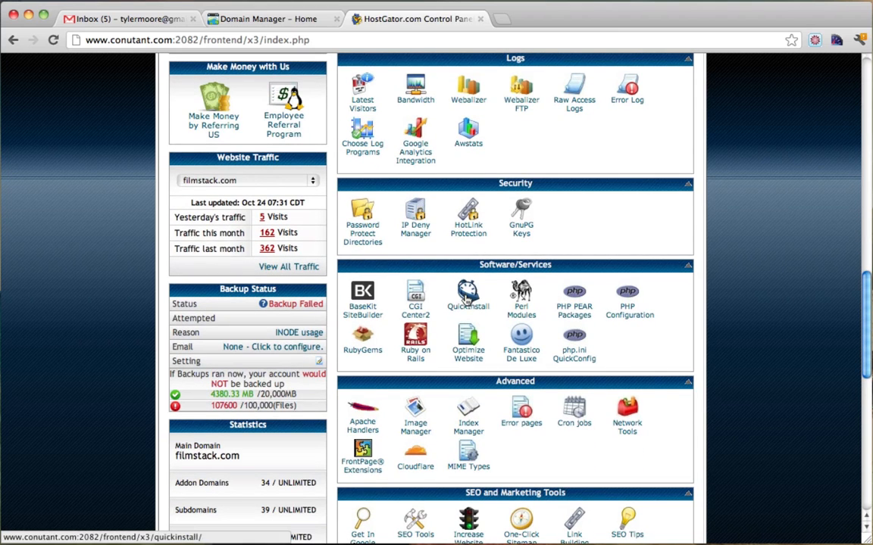
click(468, 297)
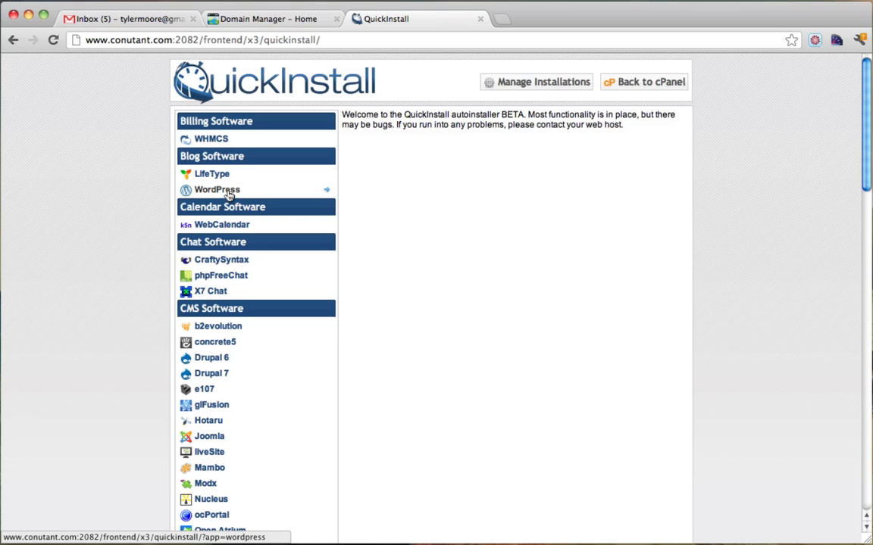
Step: Install WordPress on conutant.org with saved email, title 'Create a Website', username 'admin'
click(217, 189)
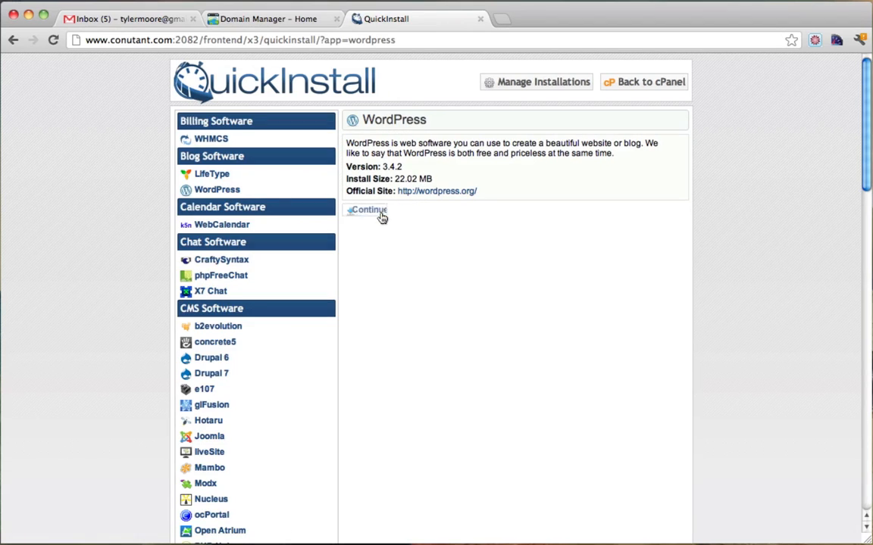
click(367, 210)
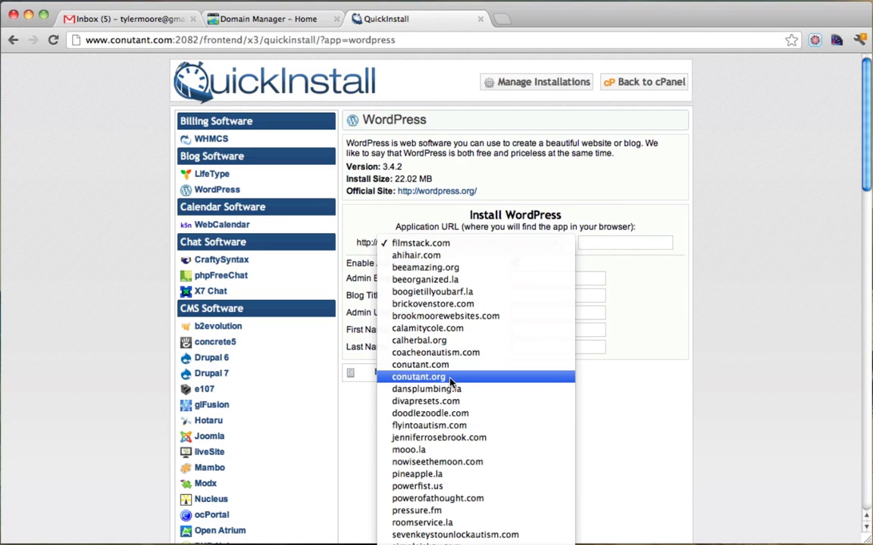
click(419, 376)
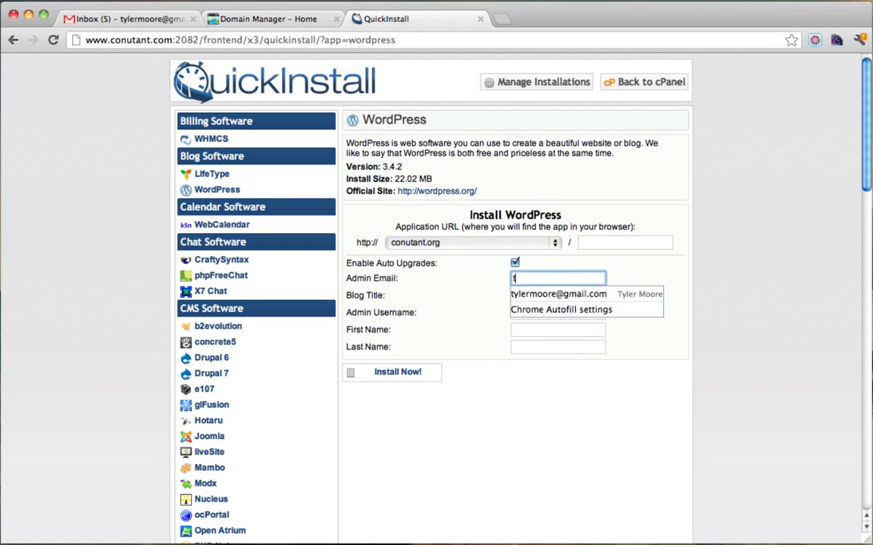
click(559, 294)
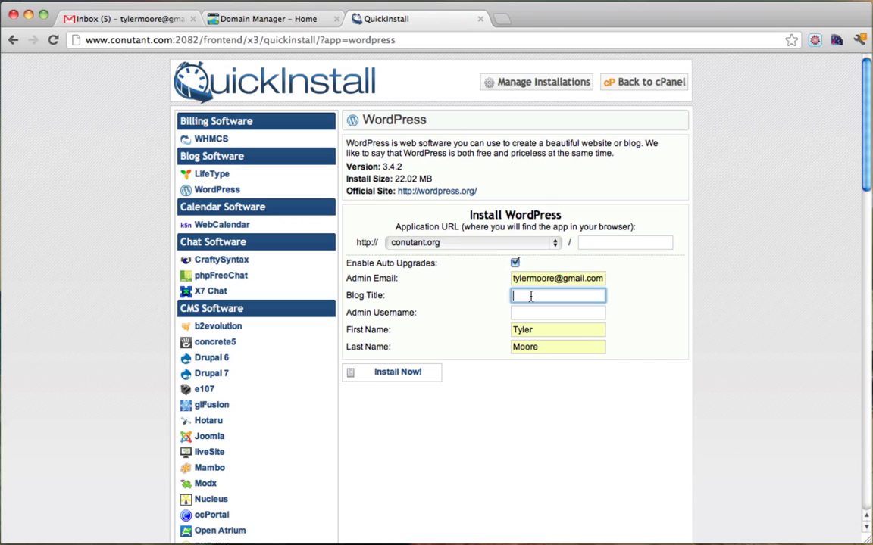
text(Create a Website)
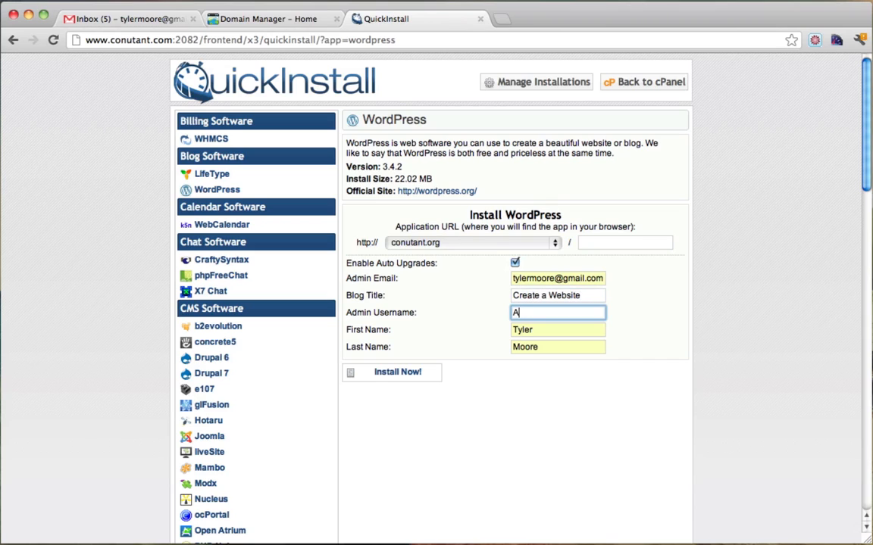
text(dmin)
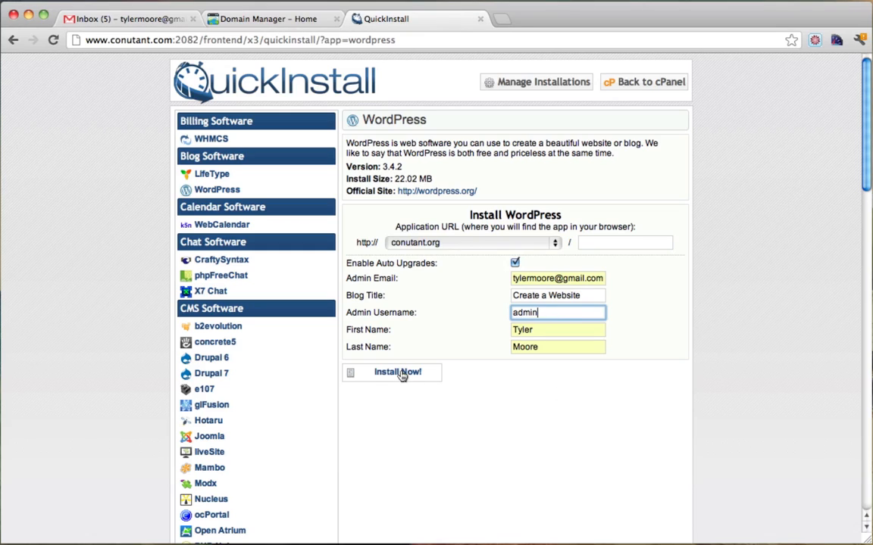
click(397, 372)
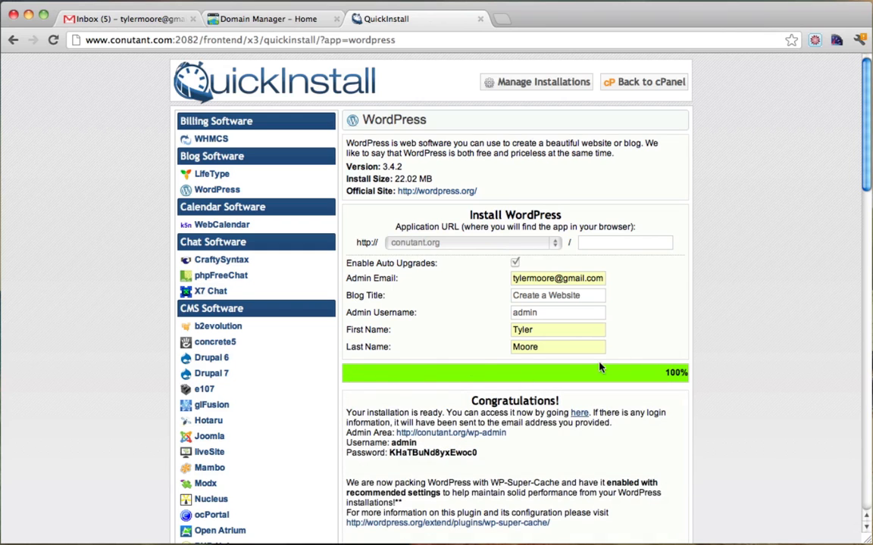
Step: Copy the generated WordPress admin password from the QuickInstall congratulations page
scroll(down, 3)
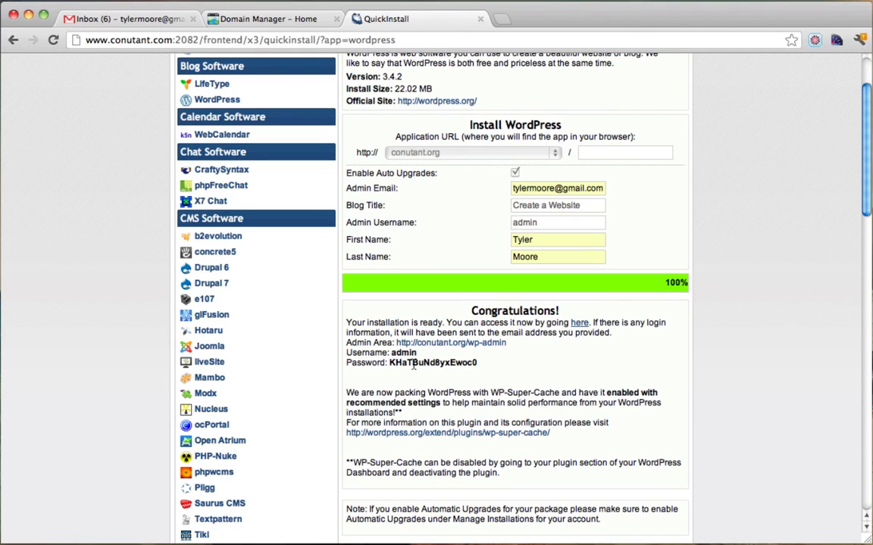
right_click(409, 363)
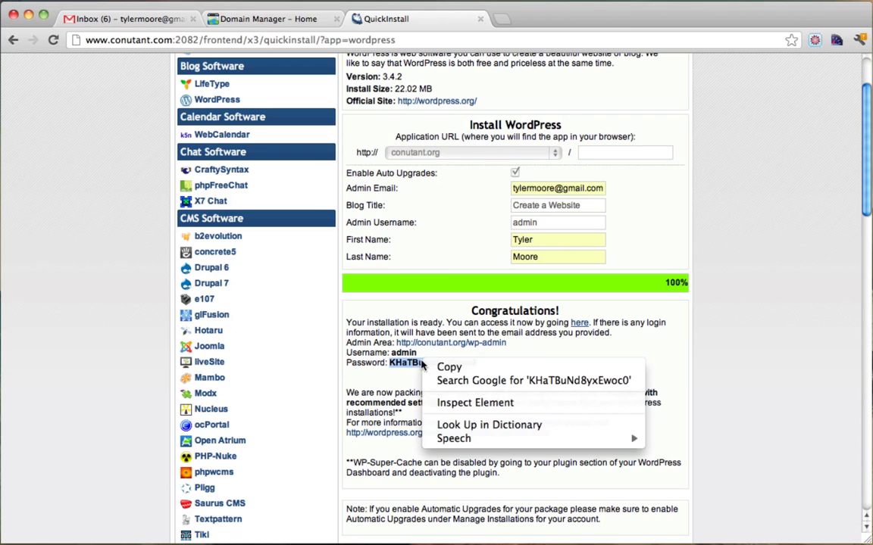
click(449, 366)
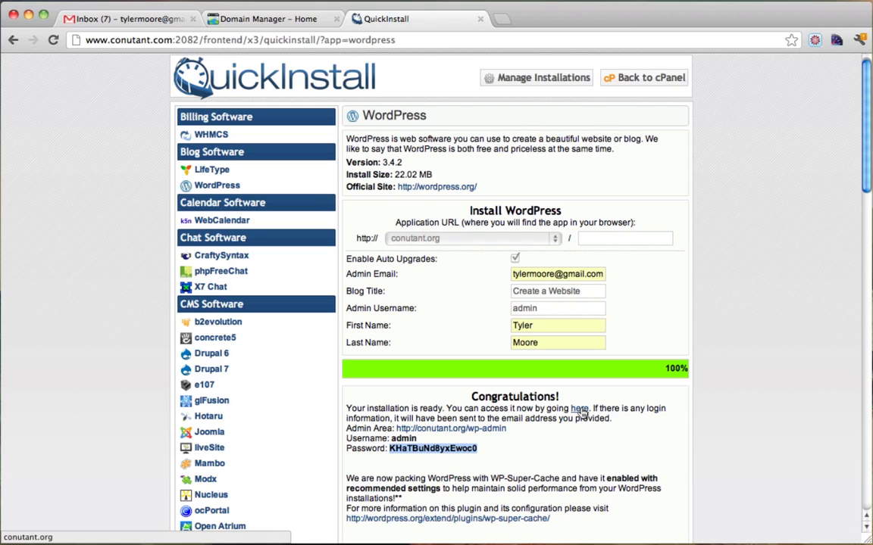
Step: Open conutant.org in a new tab via the congratulations message's 'here' link
click(579, 408)
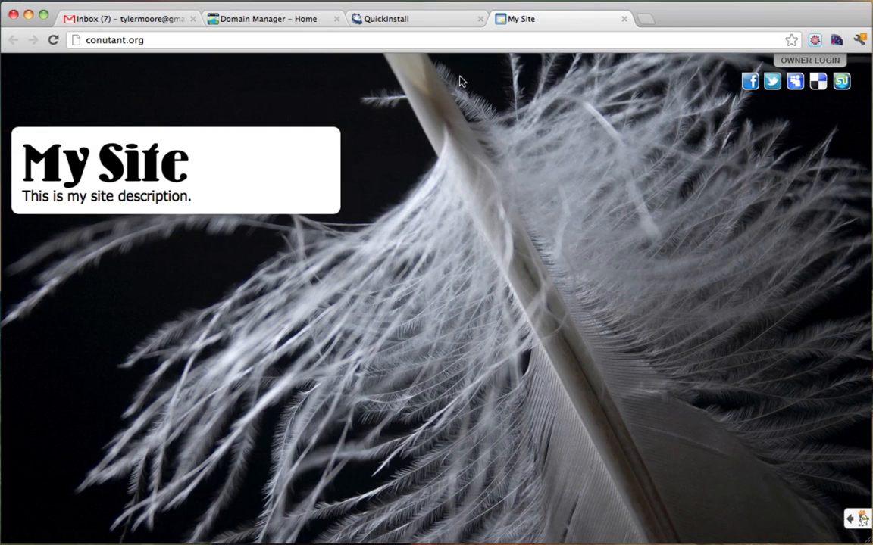
mouse_move(518, 354)
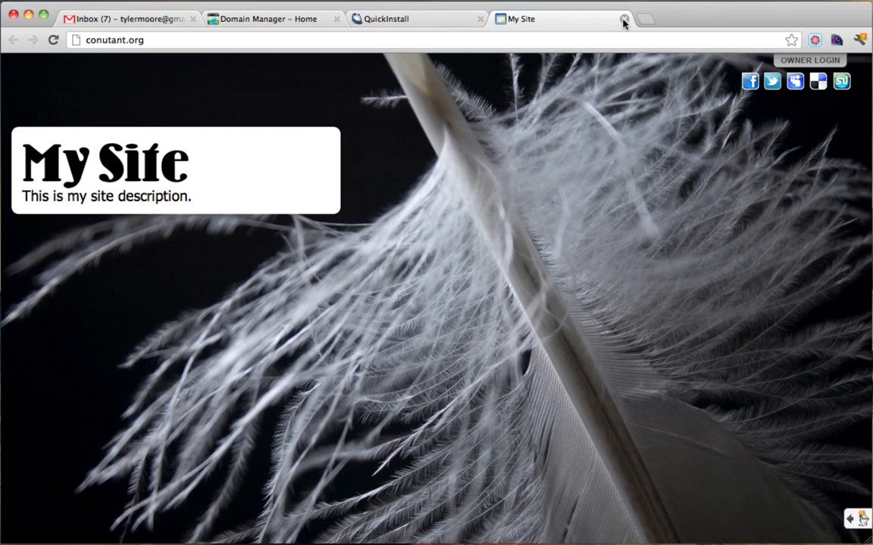
mouse_move(625, 21)
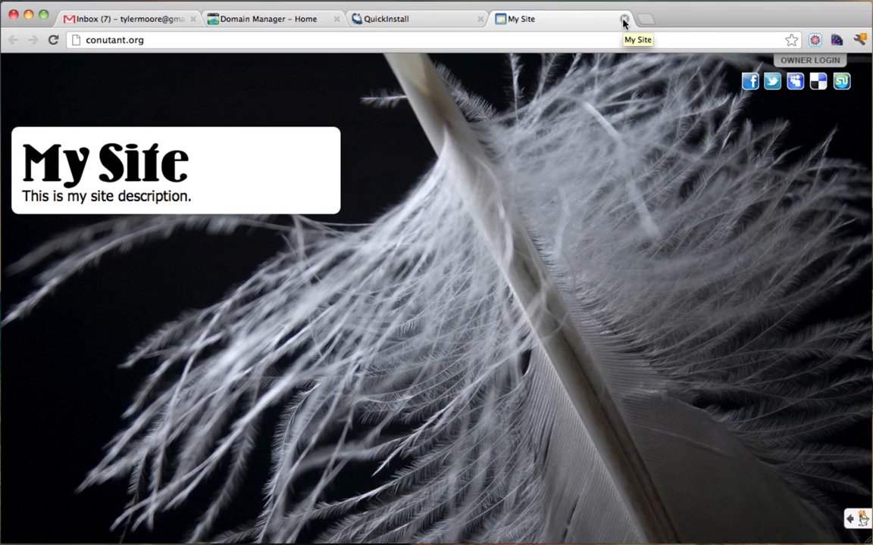